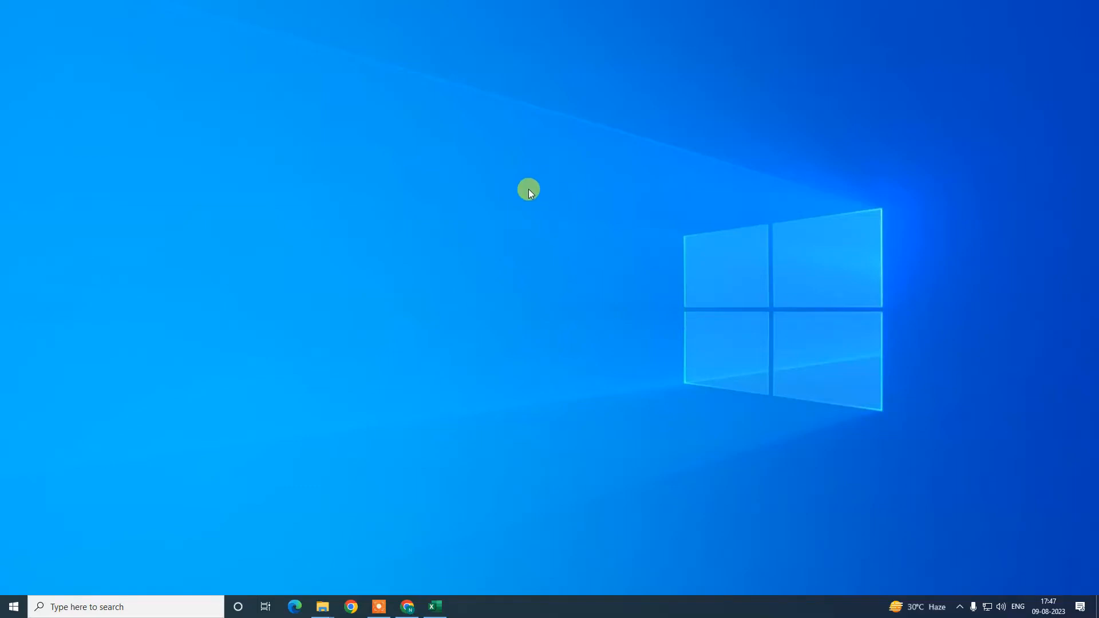
mouse_move(467, 129)
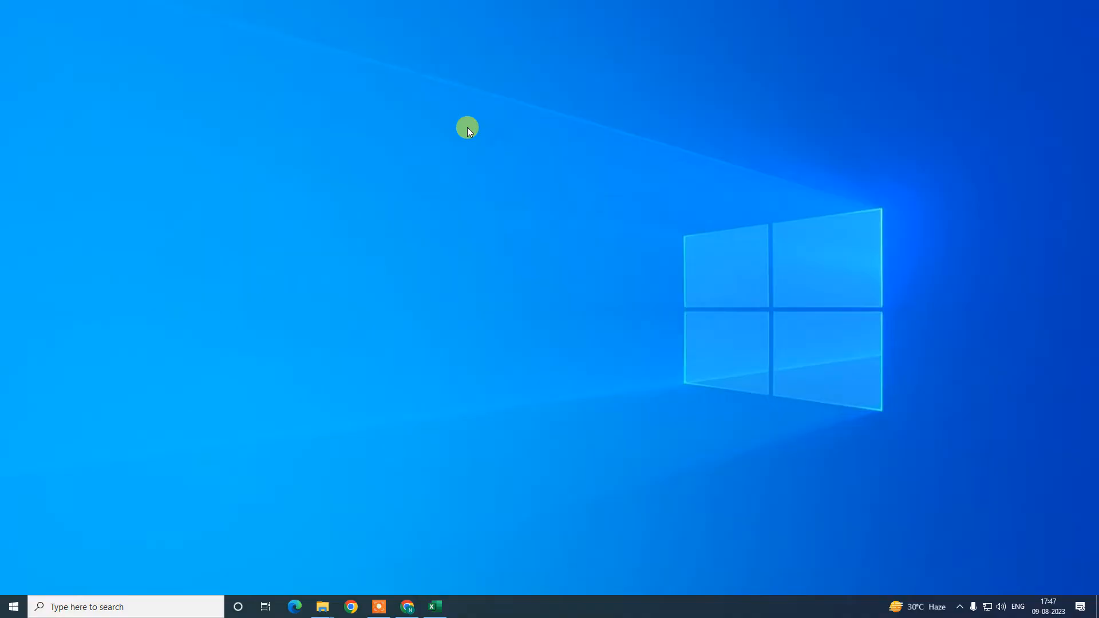
mouse_move(446, 133)
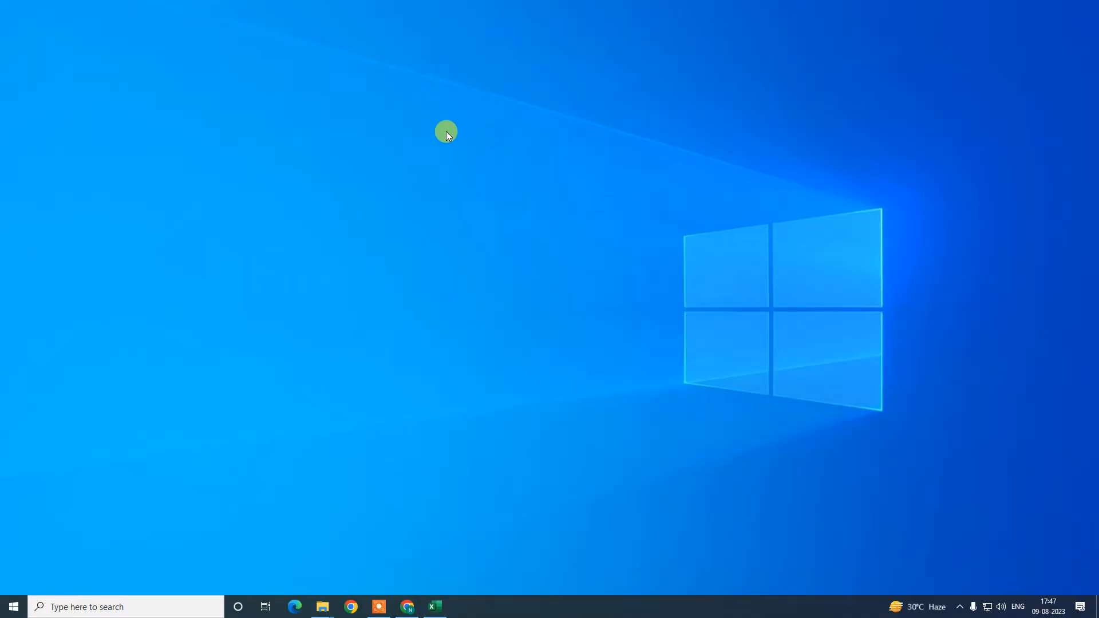
mouse_move(583, 328)
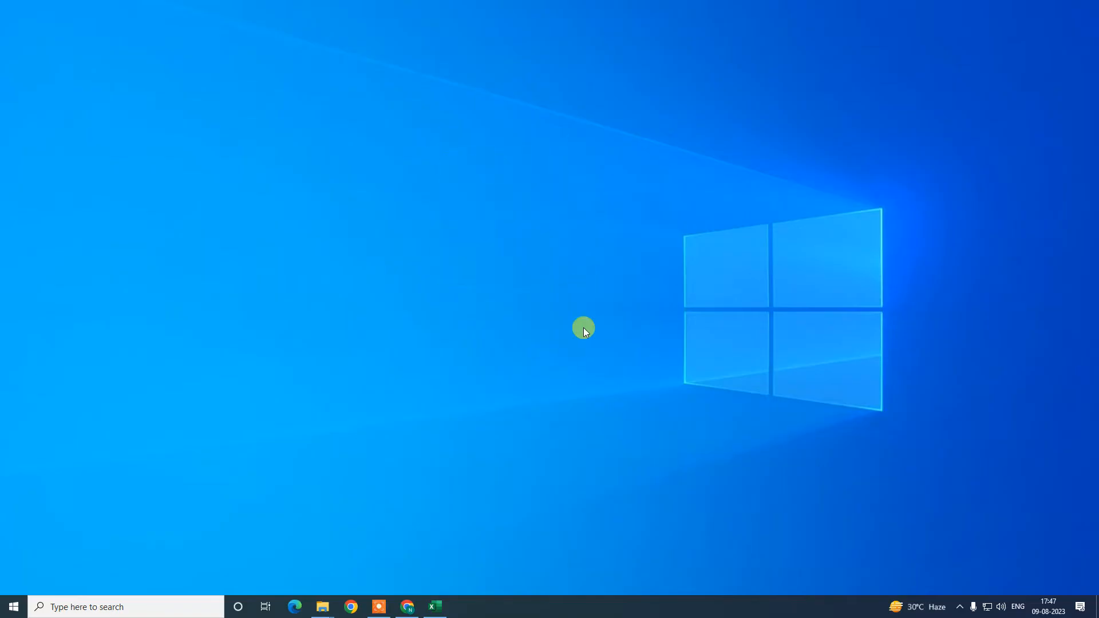
mouse_move(561, 333)
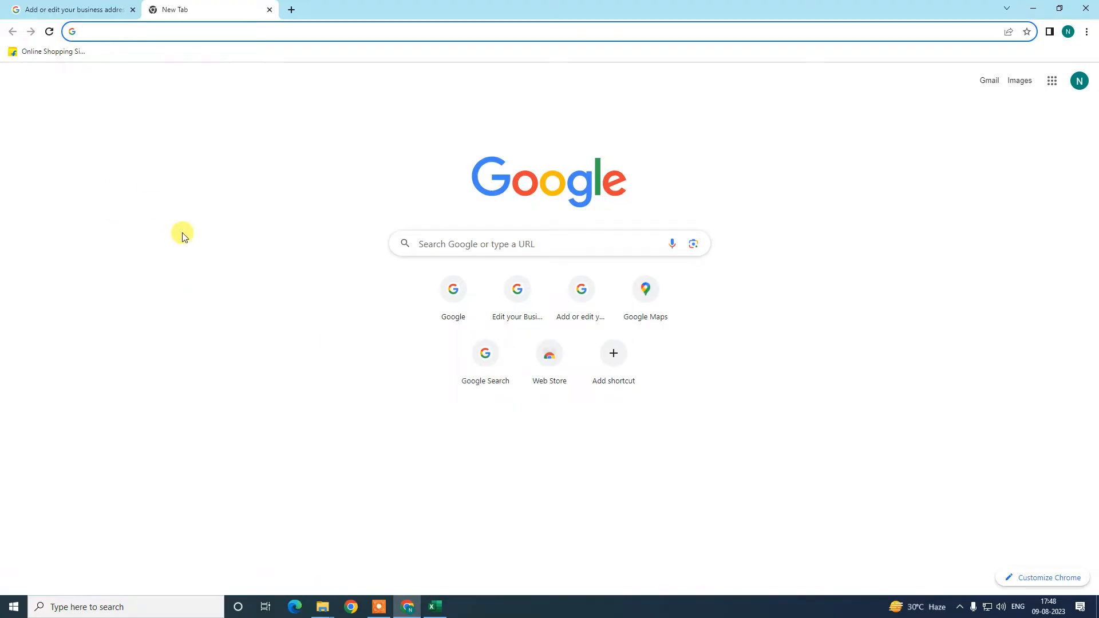
mouse_move(427, 130)
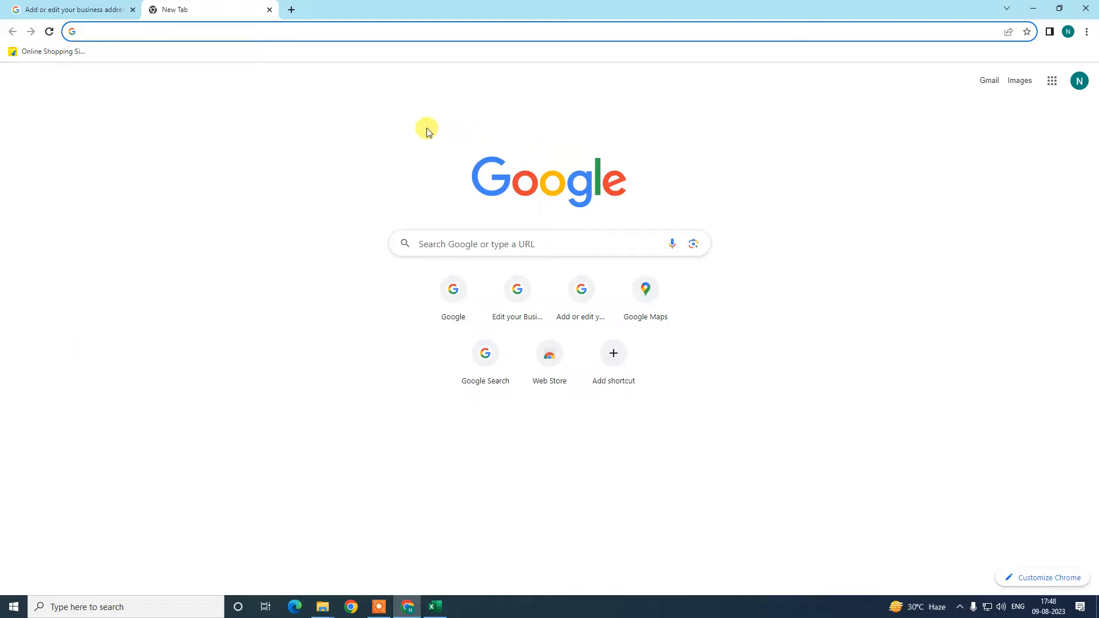
mouse_move(316, 155)
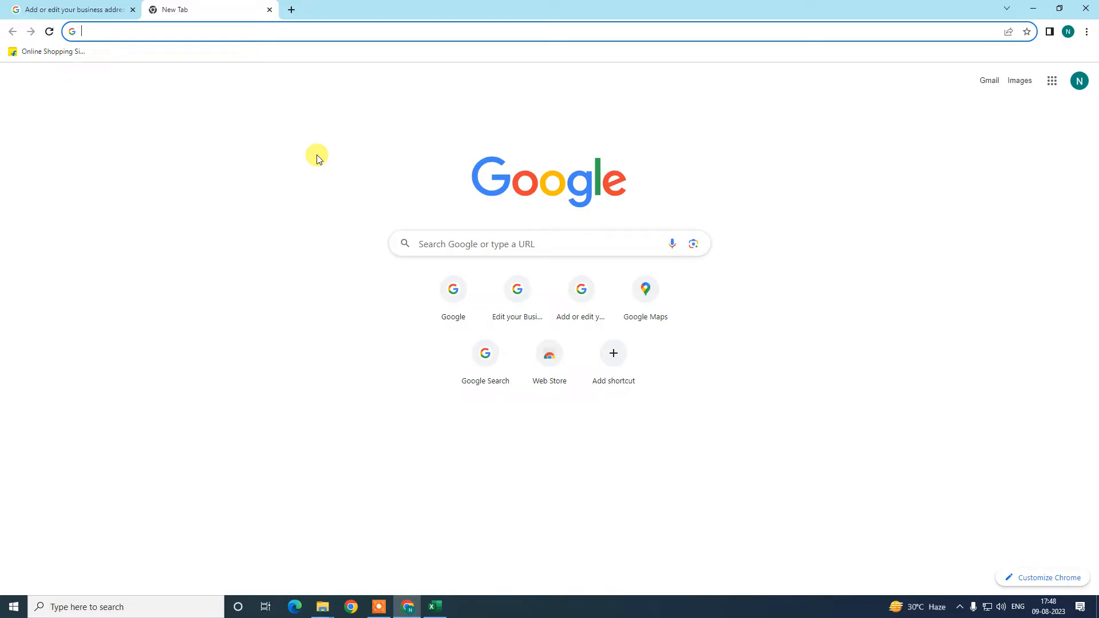
- Show the signed-in Google account details from the Chrome profile avatar
left_click(1079, 80)
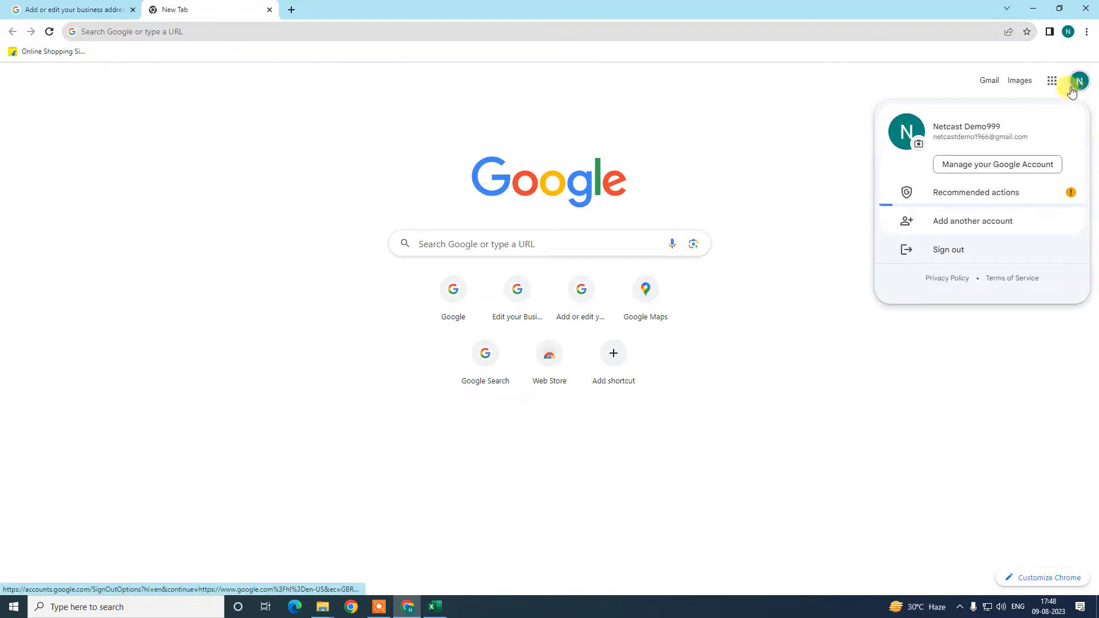
double_click(980, 136)
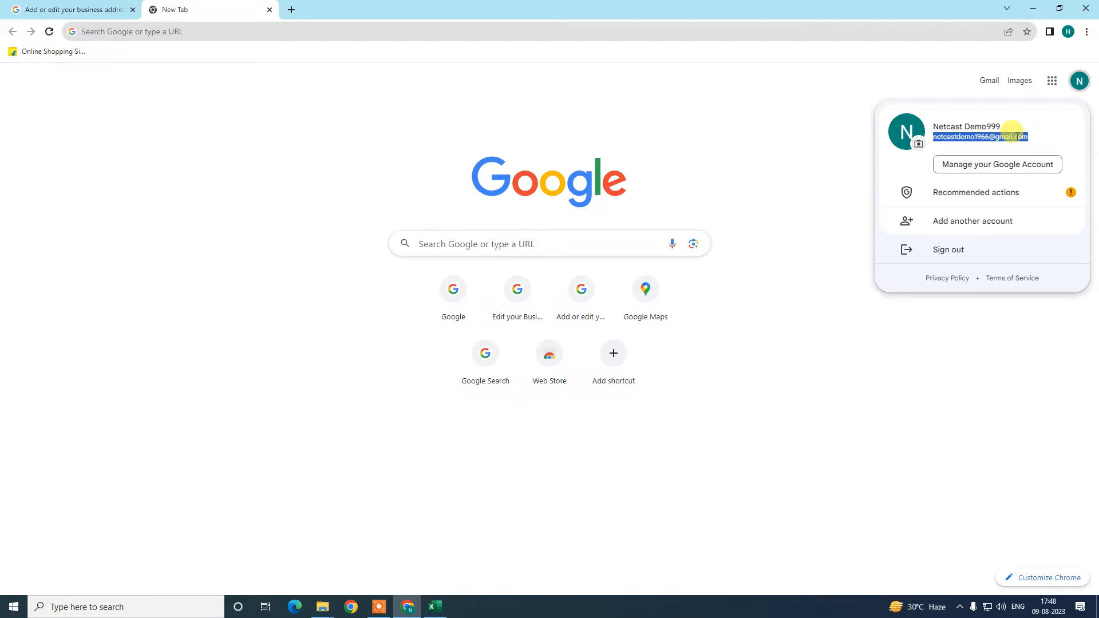
mouse_move(988, 136)
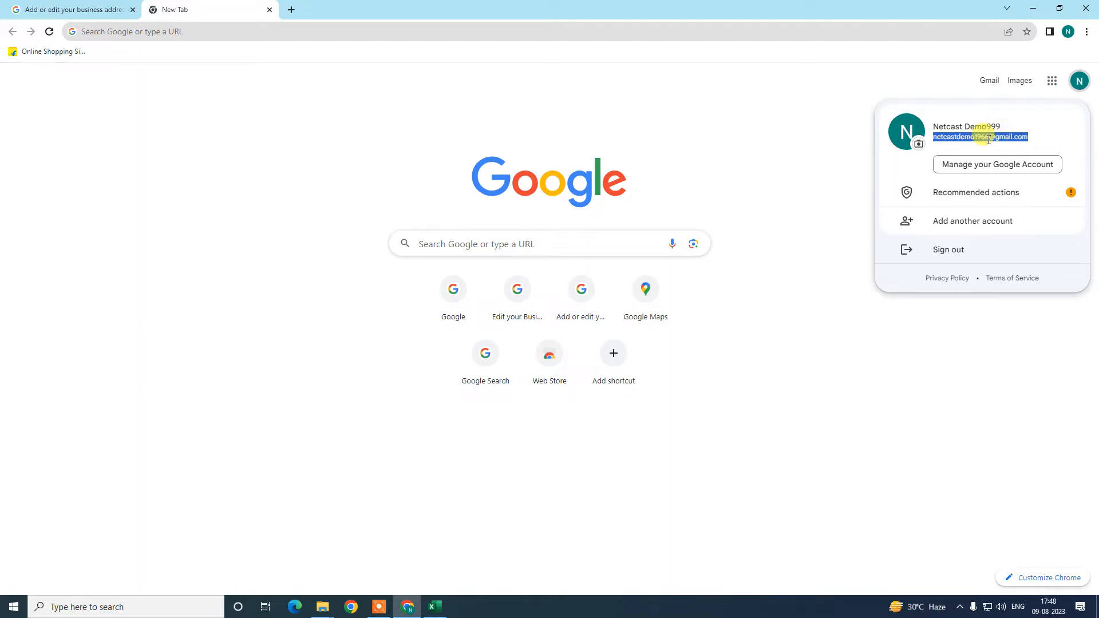
mouse_move(688, 135)
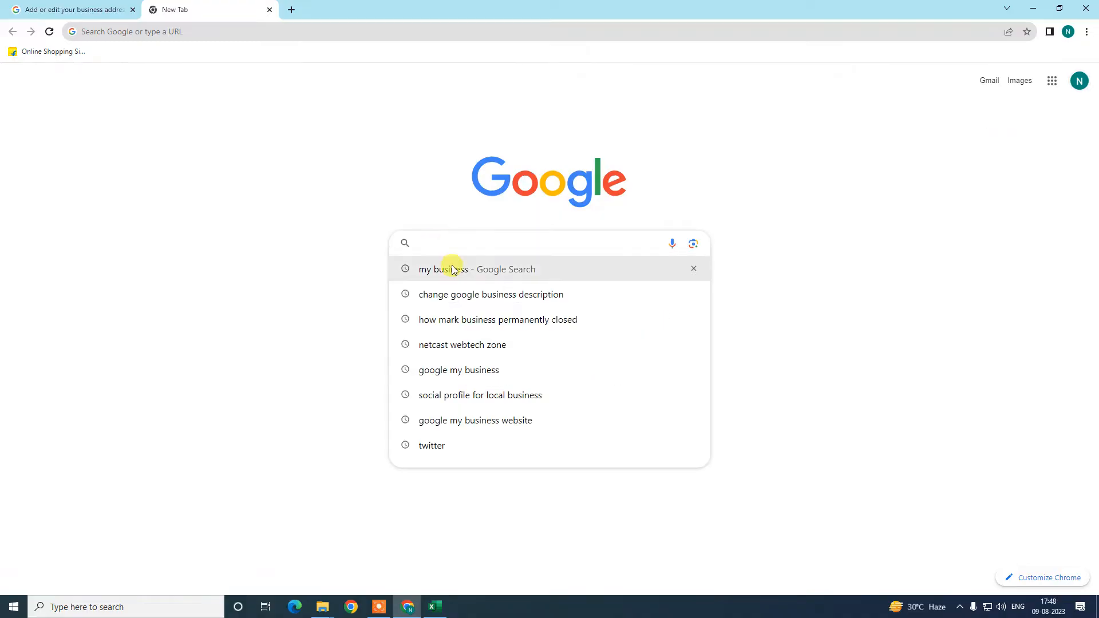
- Search 'my business', view all managed profiles and open BVGD car delear
left_click(454, 269)
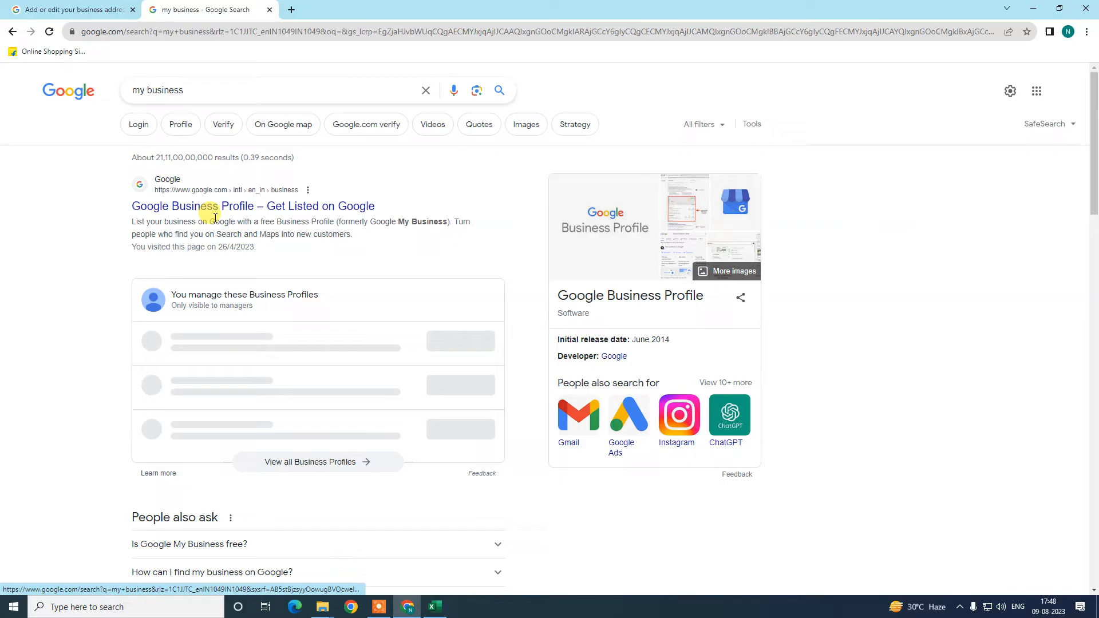
scroll("down", 3)
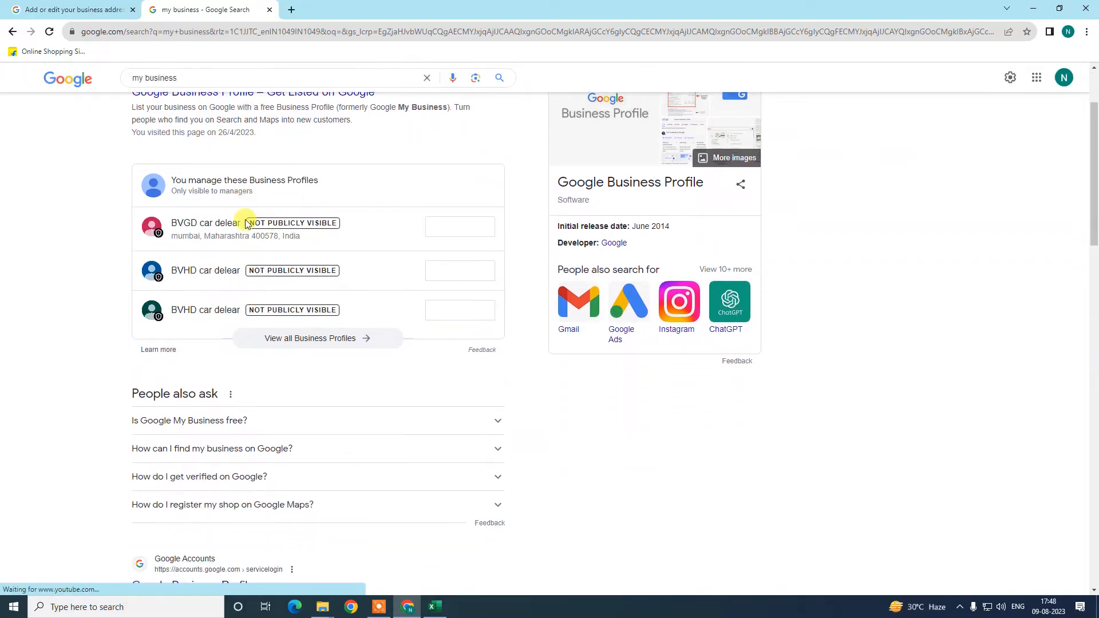
mouse_move(313, 320)
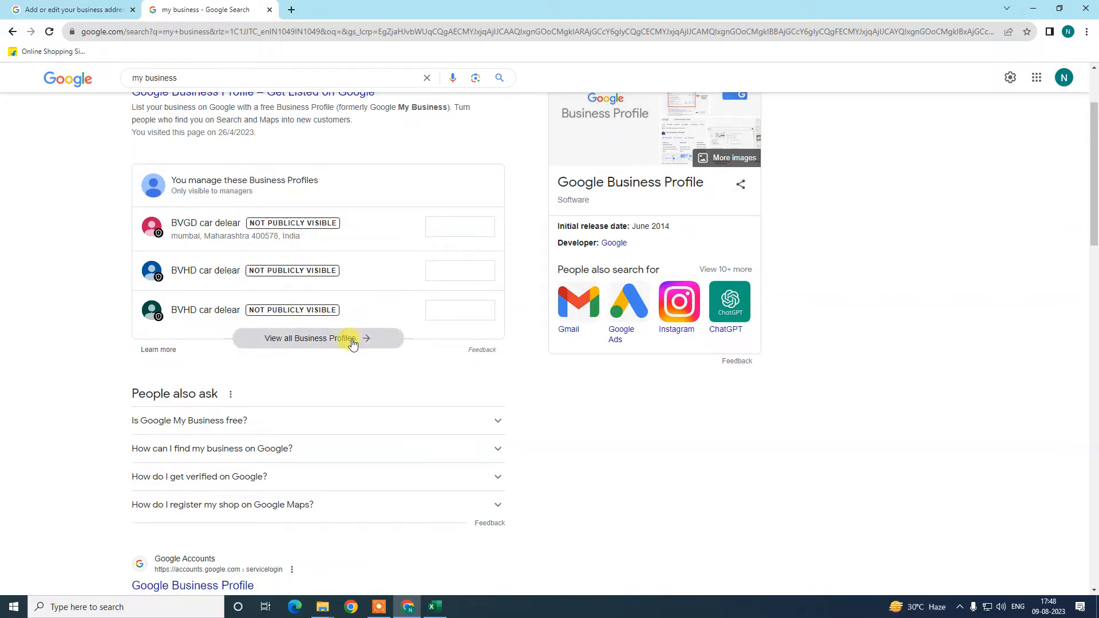
left_click(309, 338)
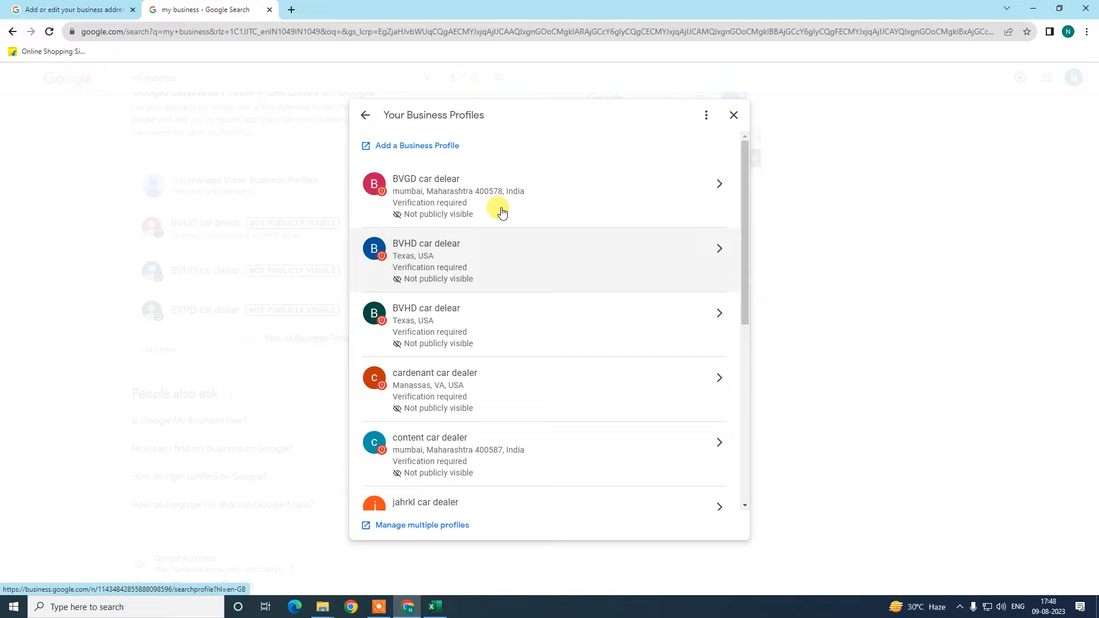
left_click(500, 195)
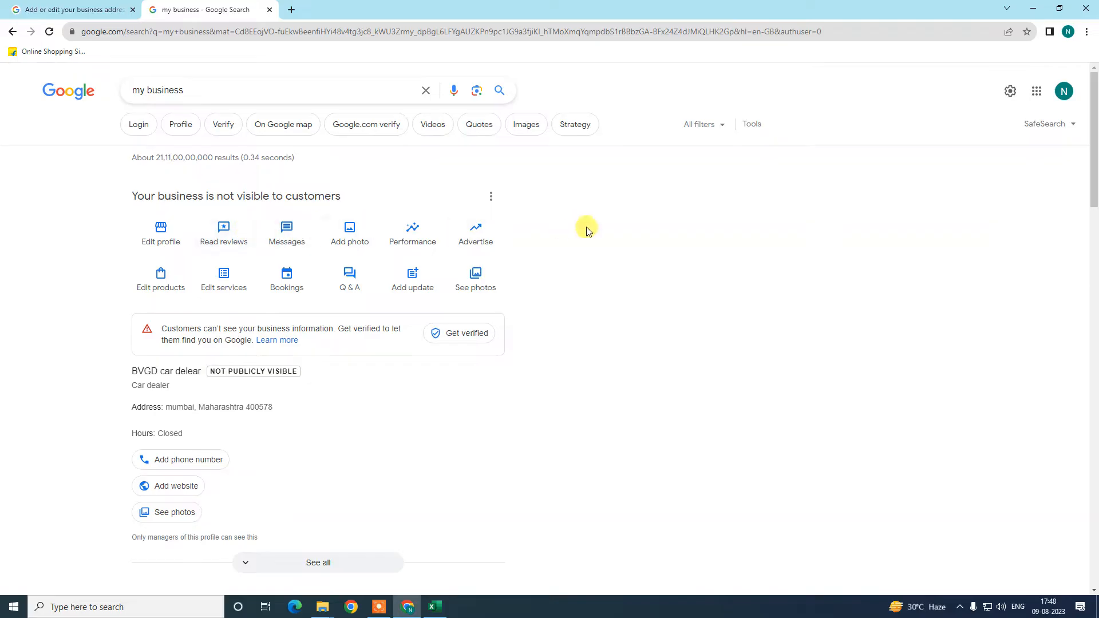
mouse_move(619, 156)
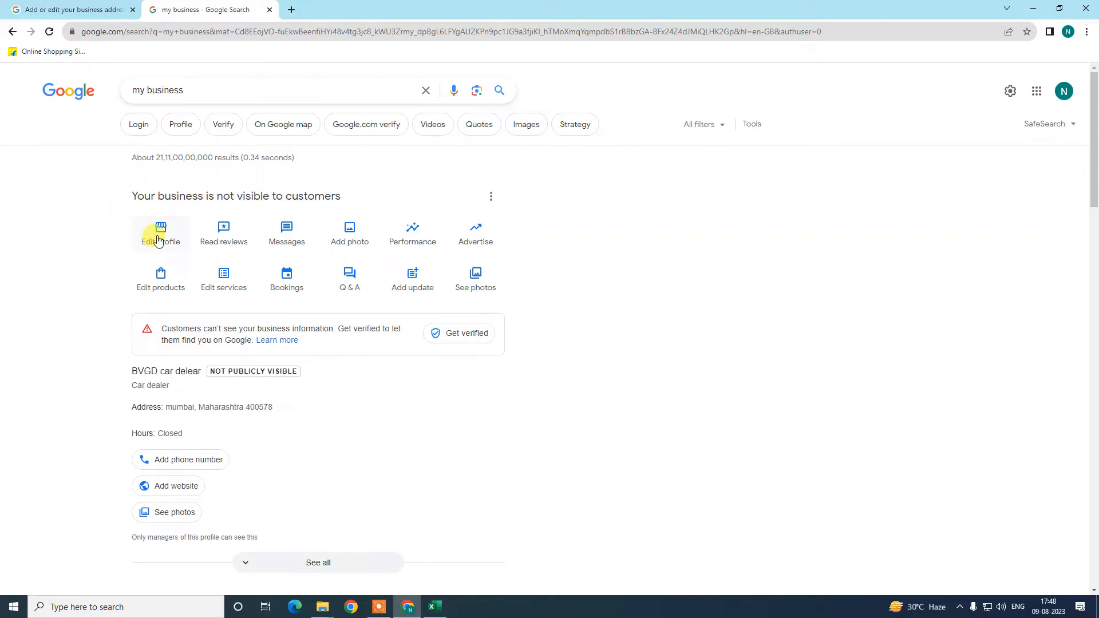
- Enter the profile editor for BVGD car delear at the Location details
left_click(160, 232)
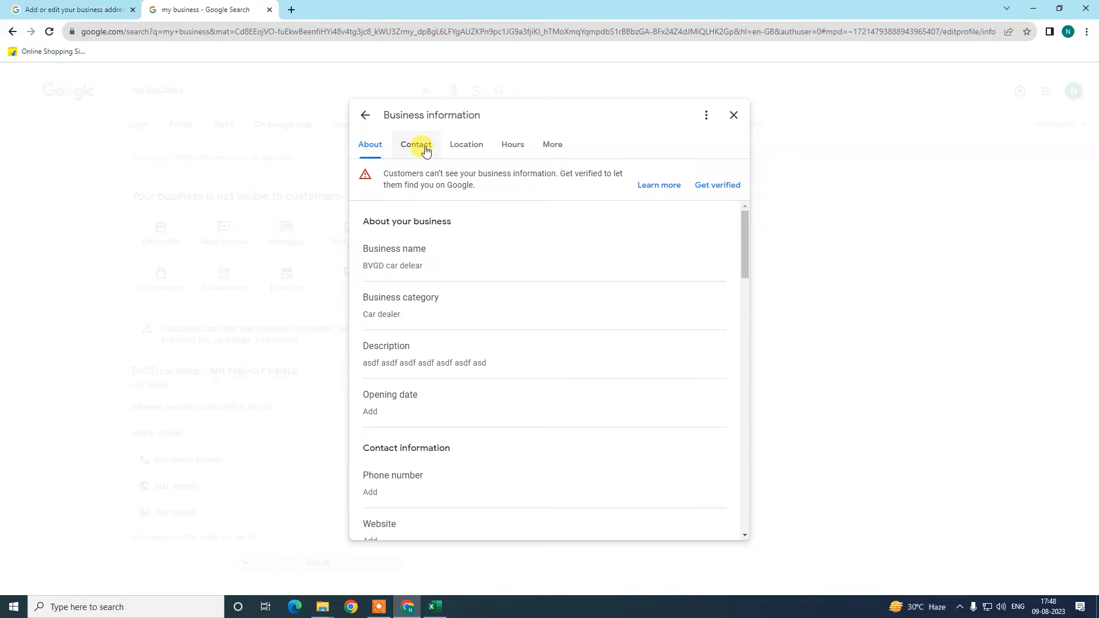
mouse_move(457, 144)
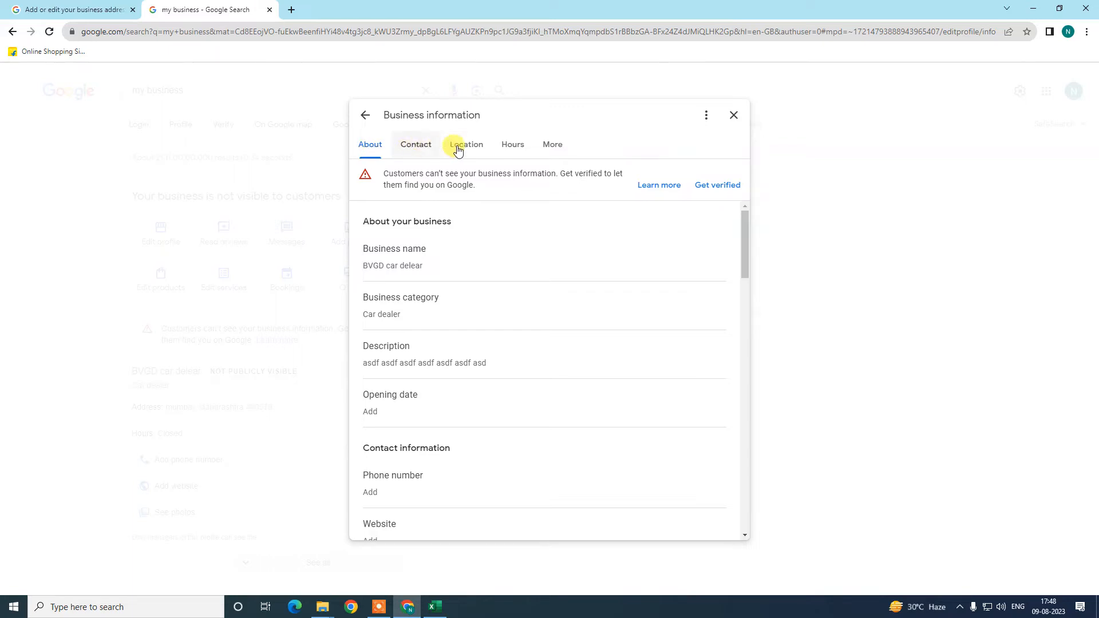
mouse_move(513, 145)
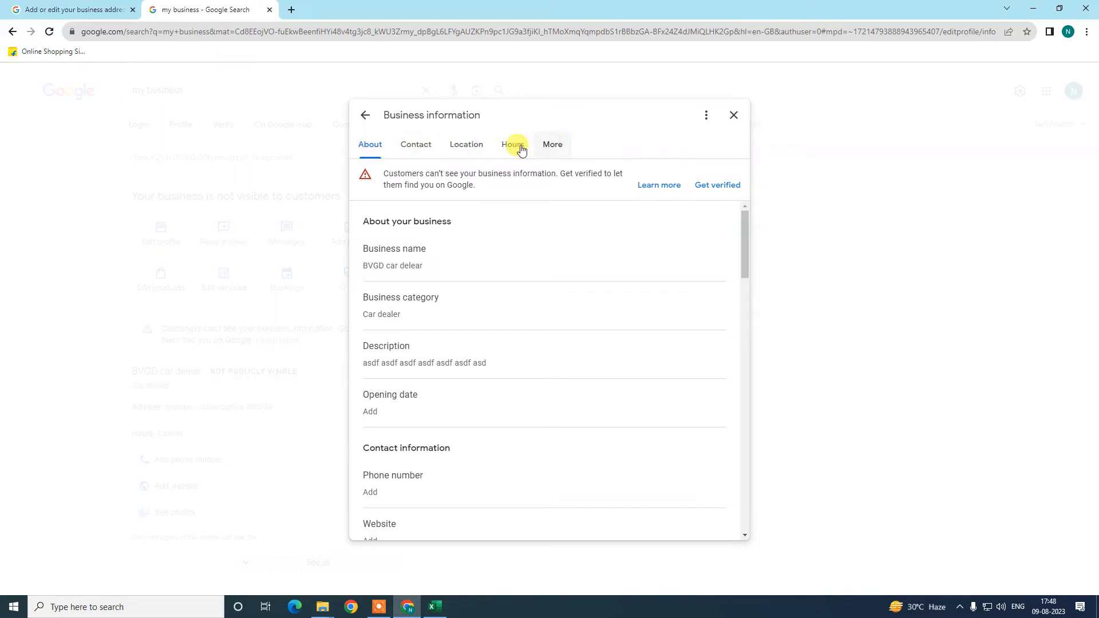
left_click(466, 144)
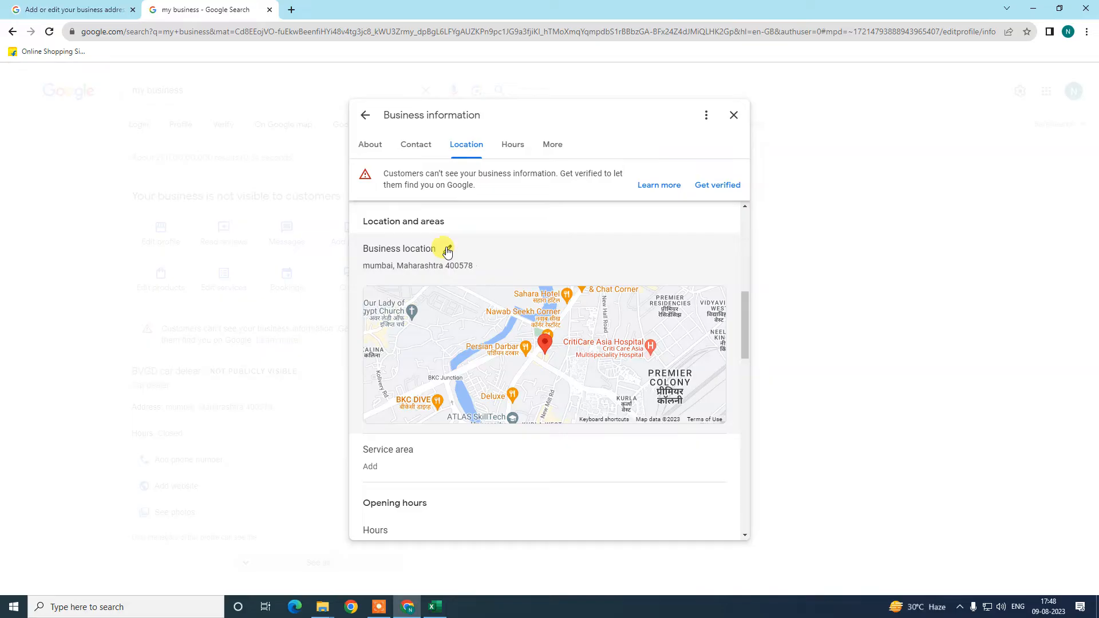
mouse_move(515, 240)
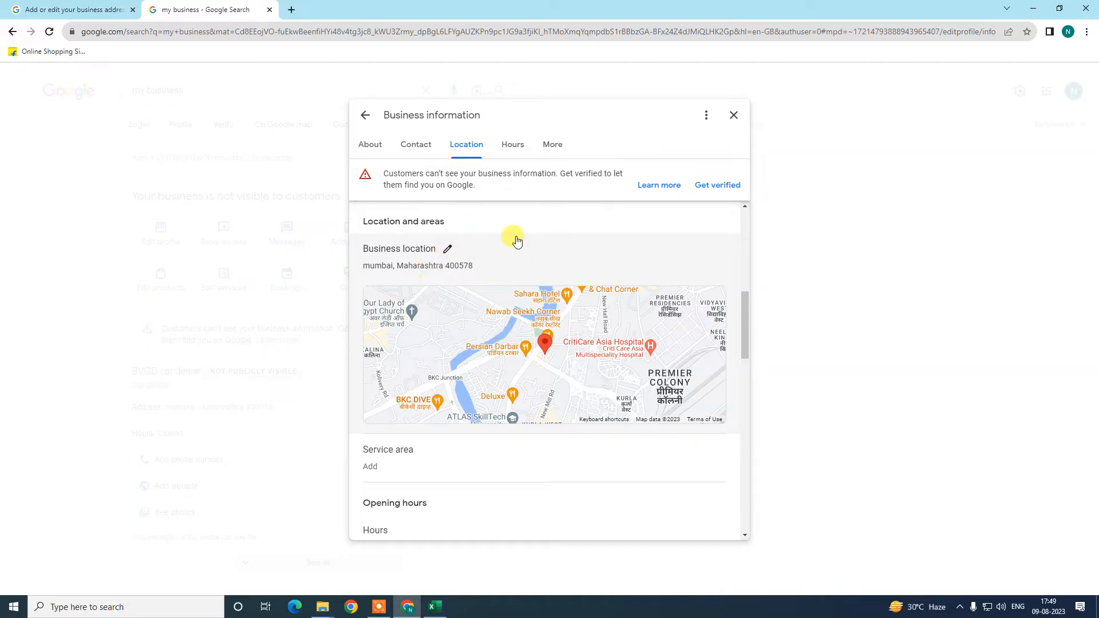
- Replace the placeholder street address with 'mumbai' in the Location form
left_click(446, 250)
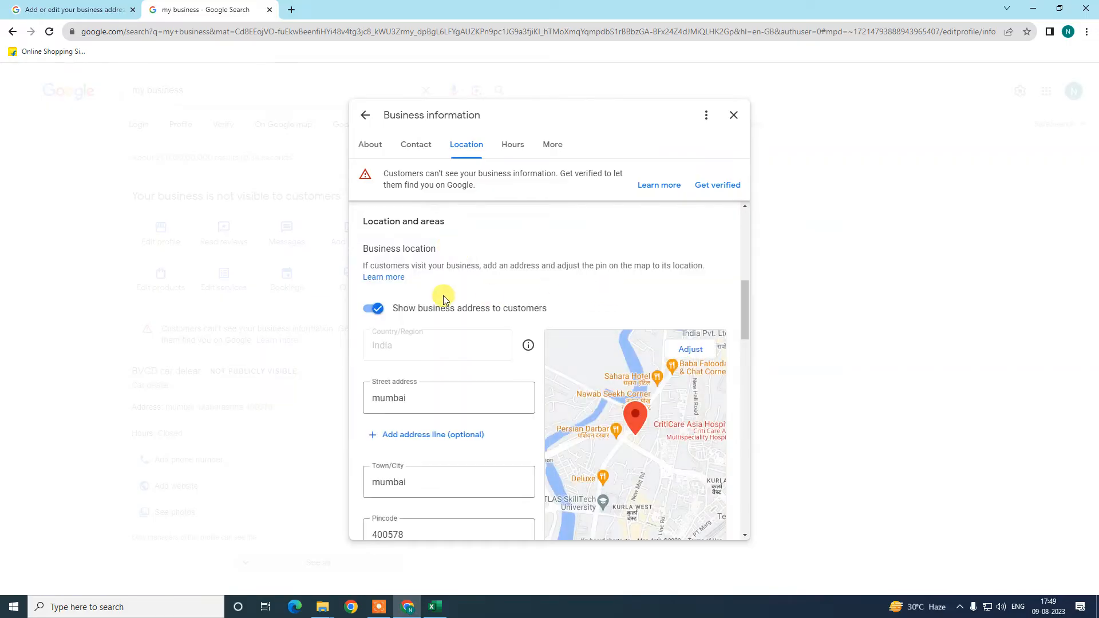
mouse_move(535, 307)
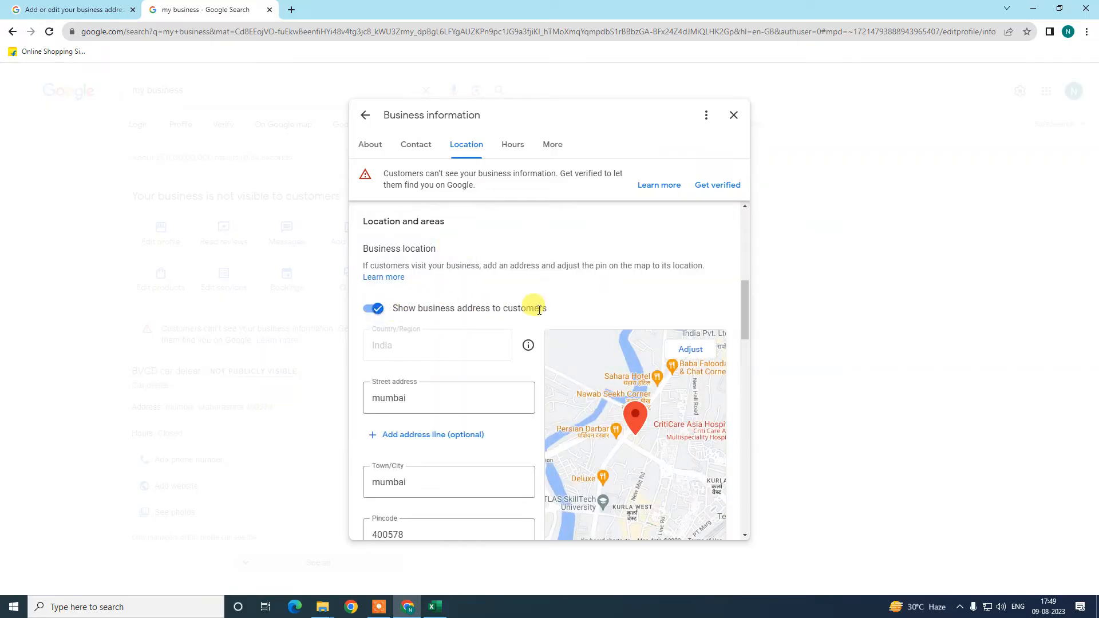
scroll("down", 3)
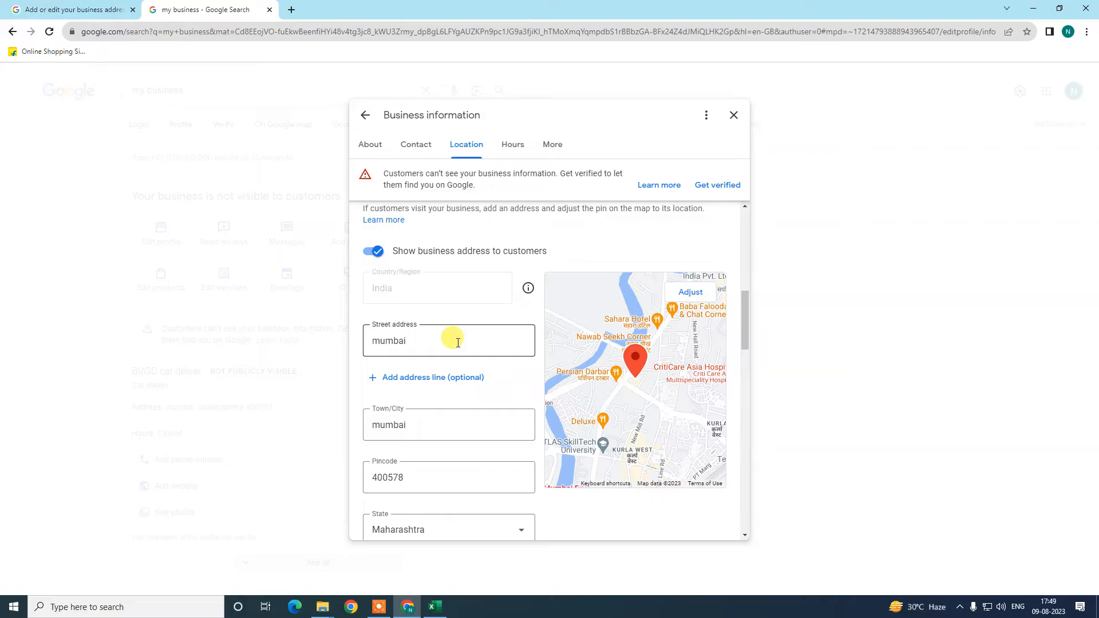
mouse_move(477, 345)
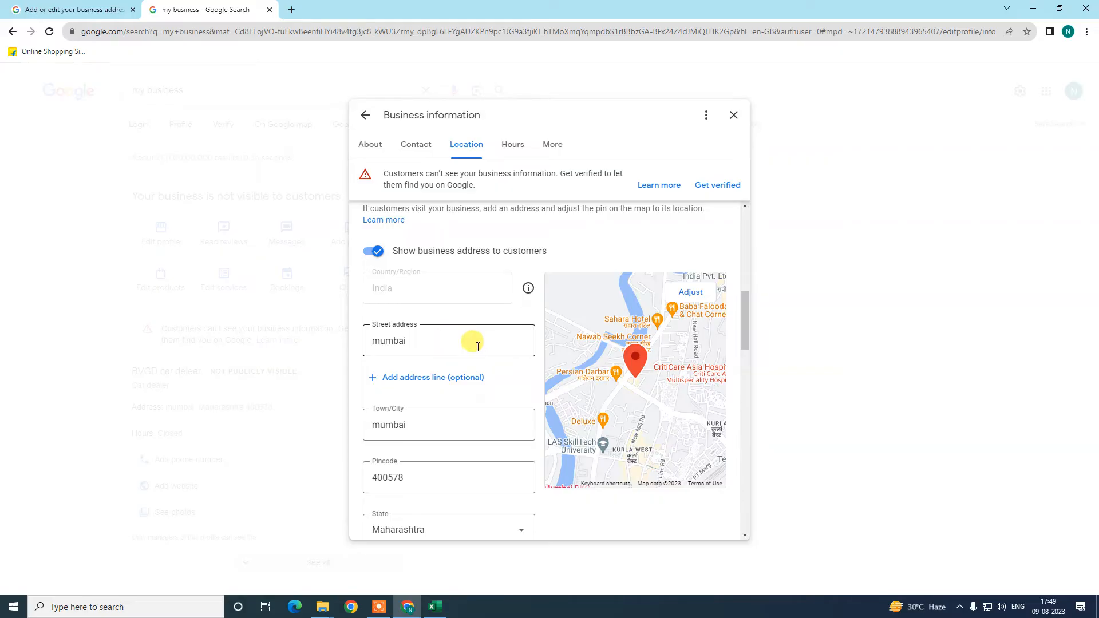
mouse_move(747, 314)
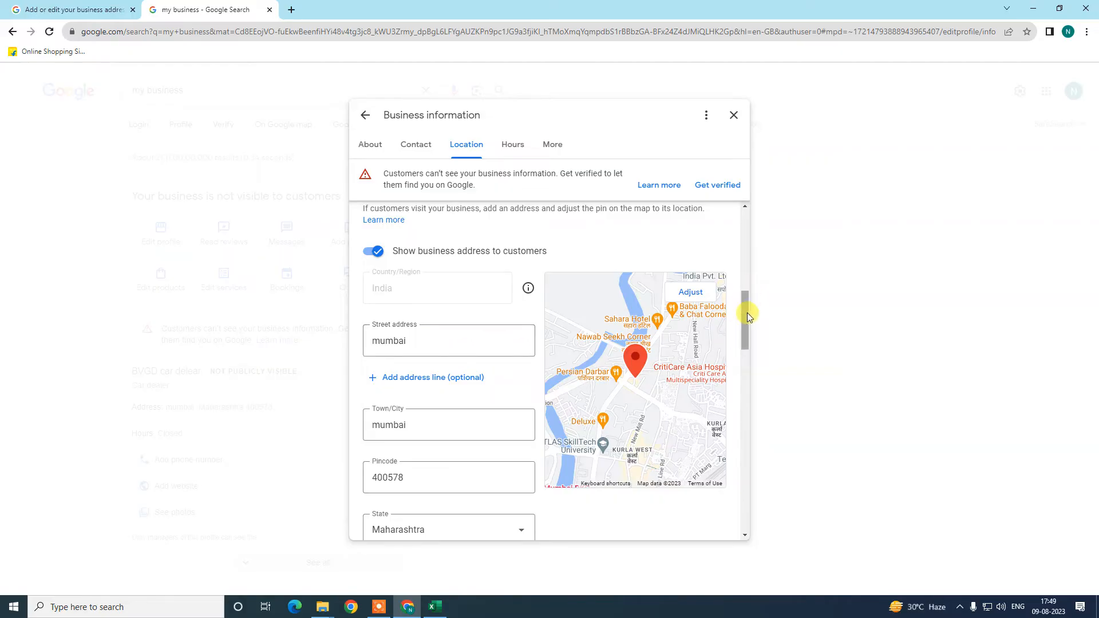
scroll("down", 3)
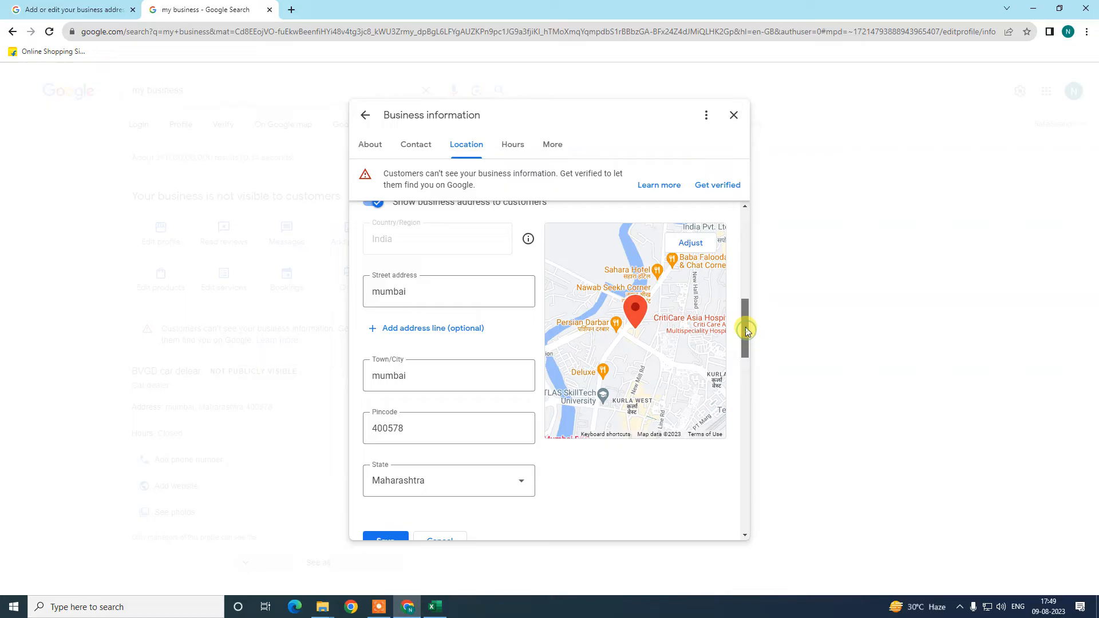
scroll("up", 3)
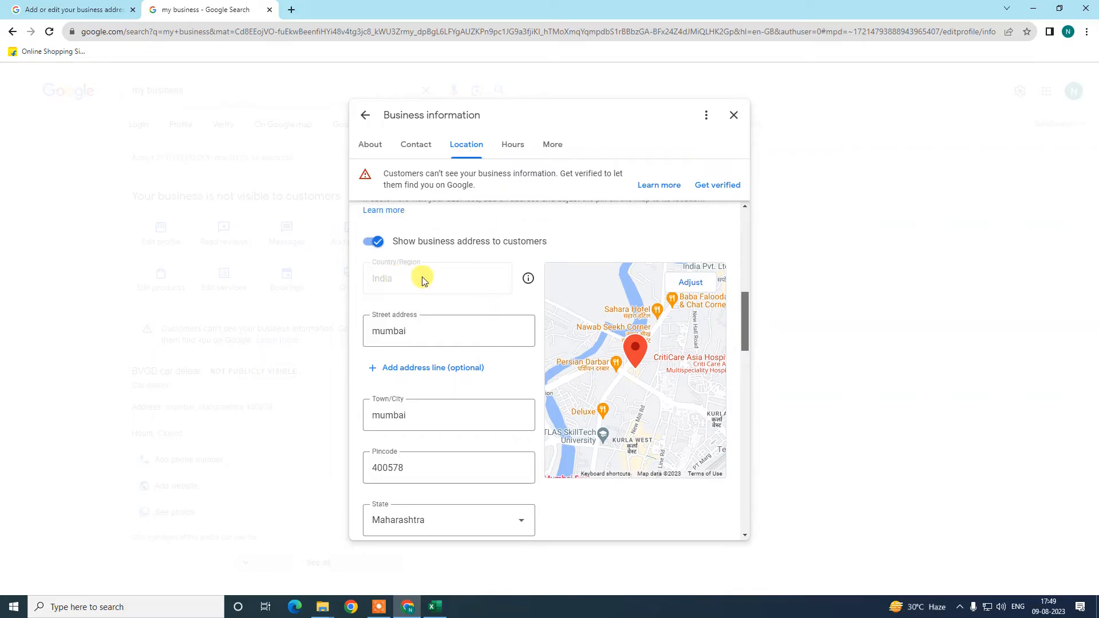
mouse_move(460, 289)
type("asdf")
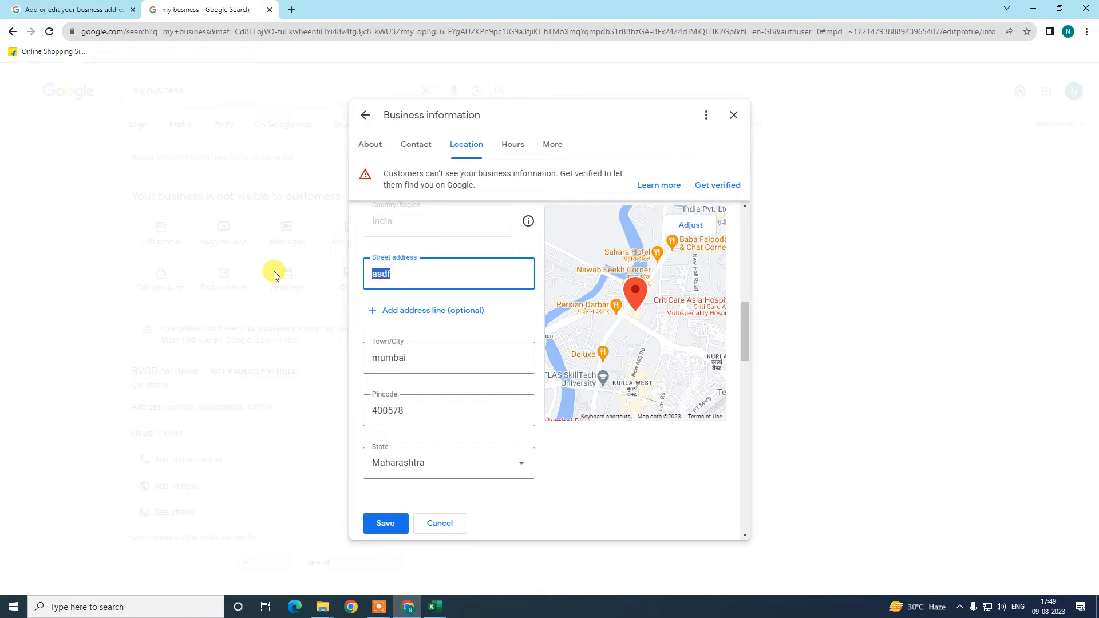
type("mumbai")
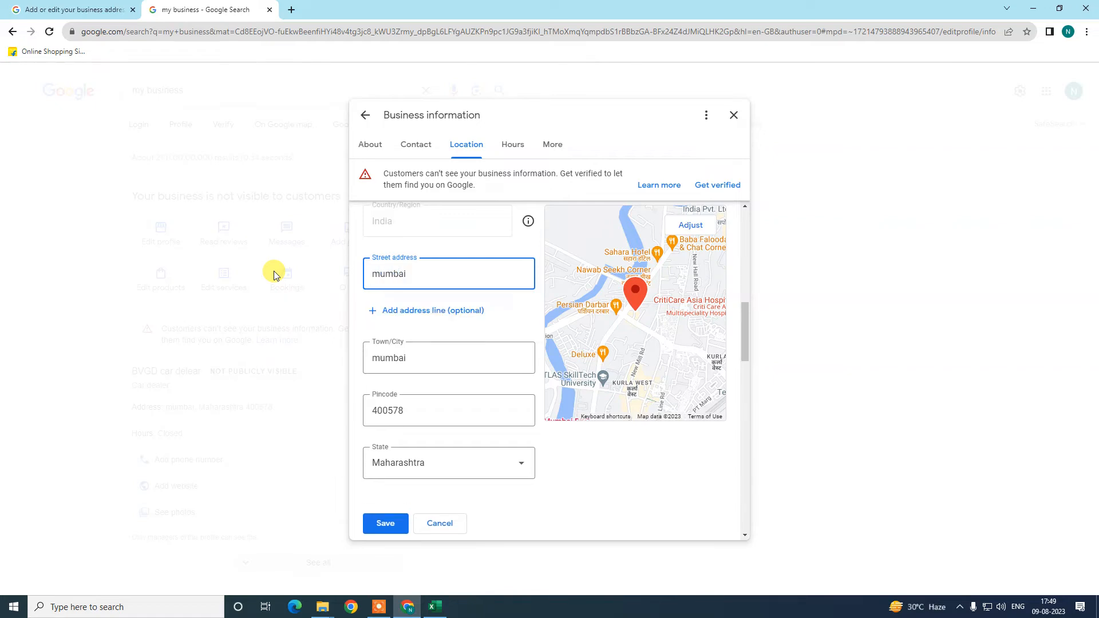
scroll("down", 3)
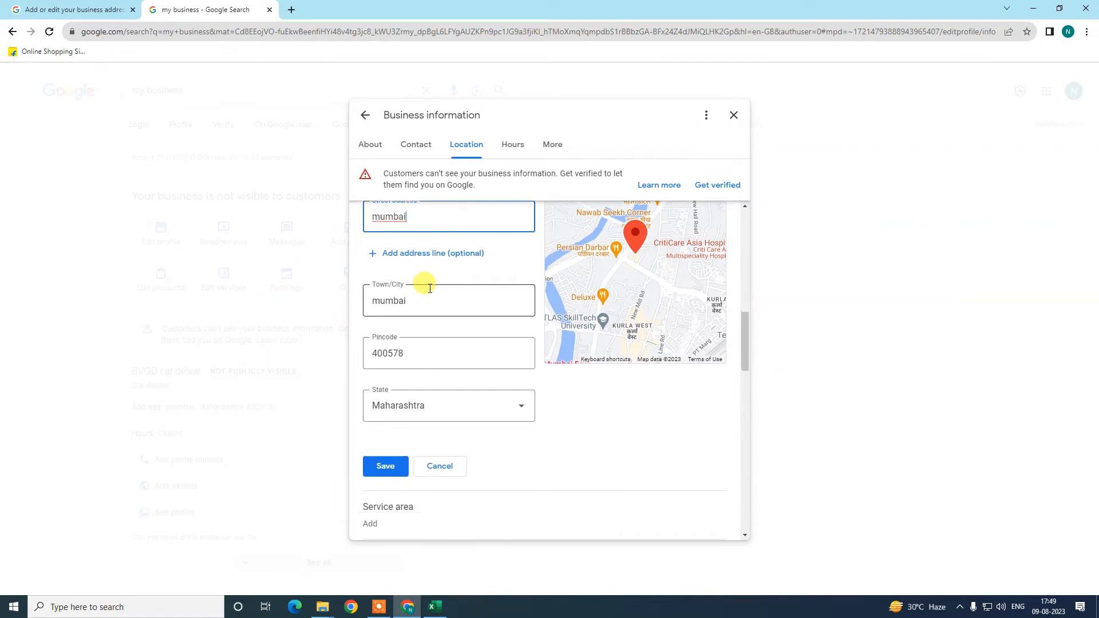
- Review the help article's steps for editing the business address, highlighting the opening steps
left_click(69, 9)
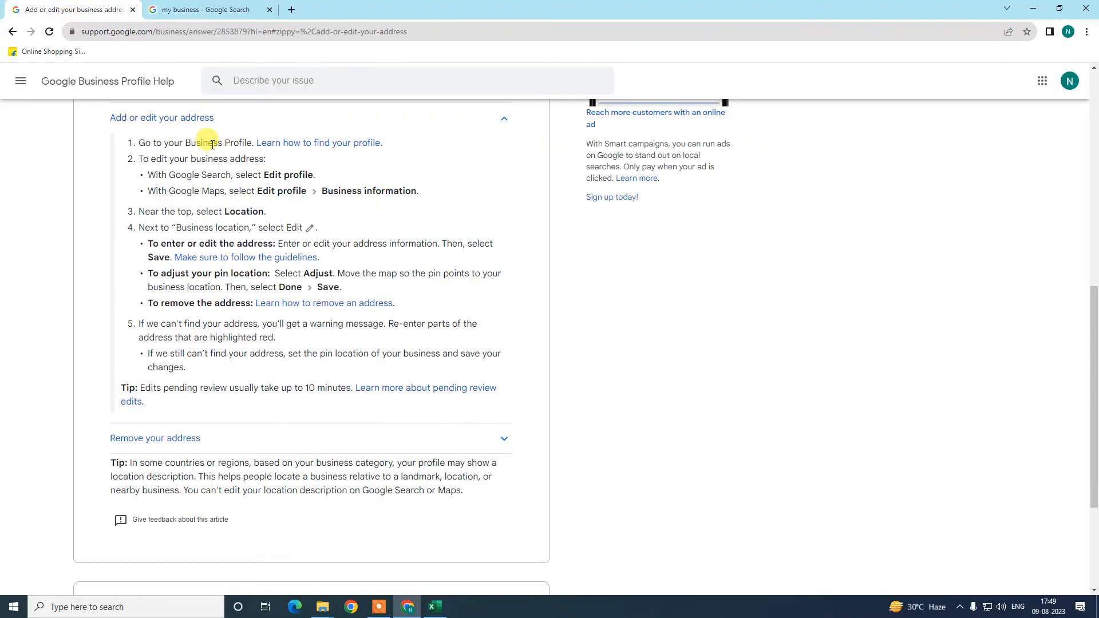
mouse_move(187, 158)
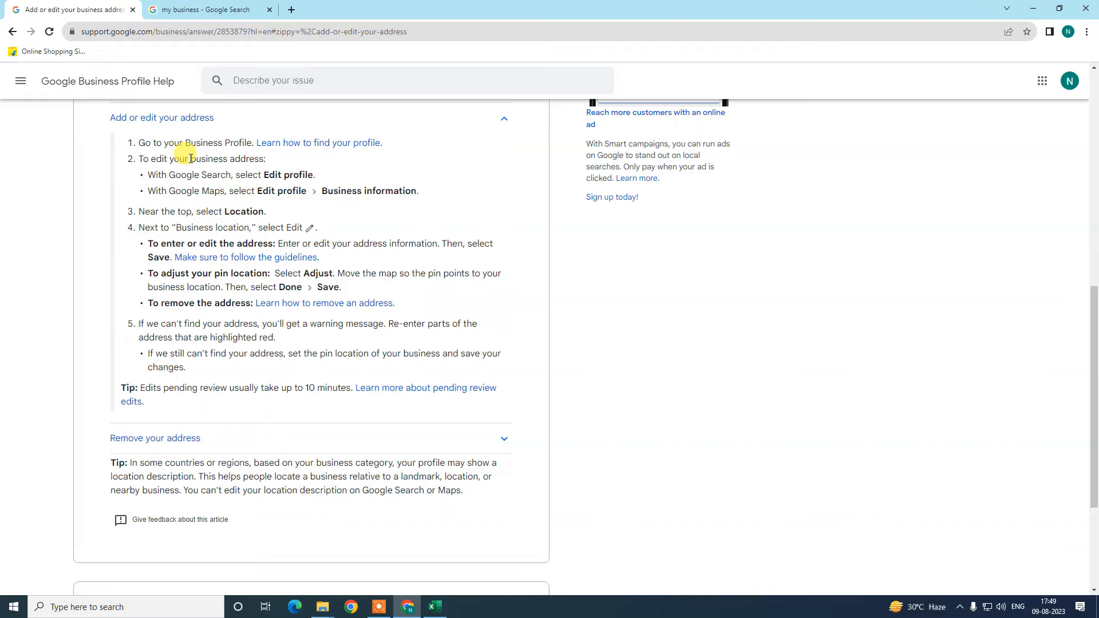
scroll("up", 3)
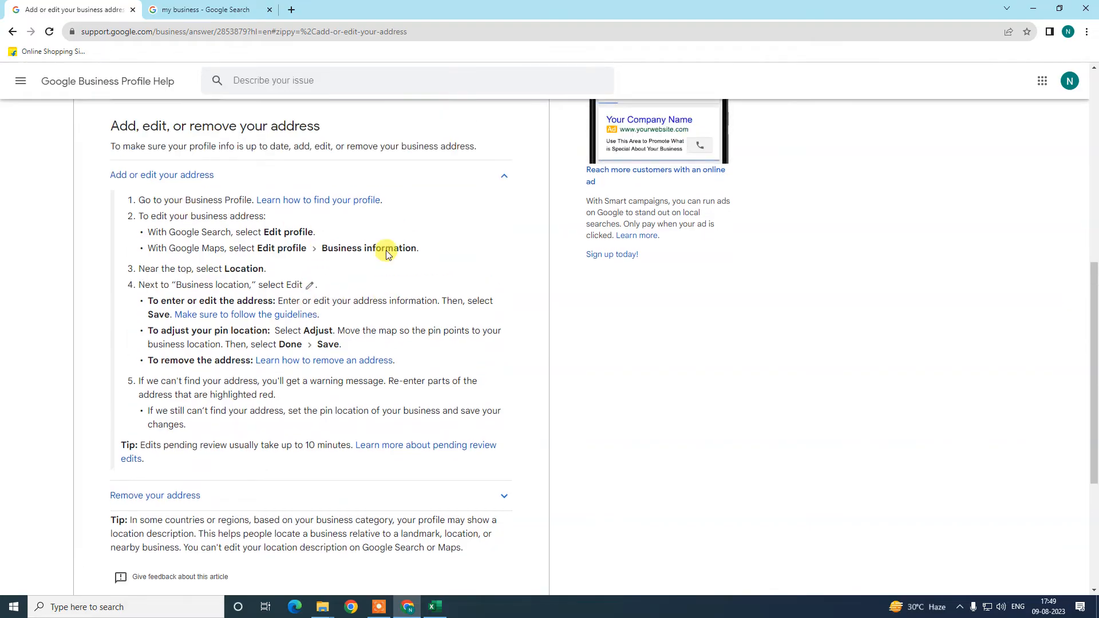
triple_click(214, 126)
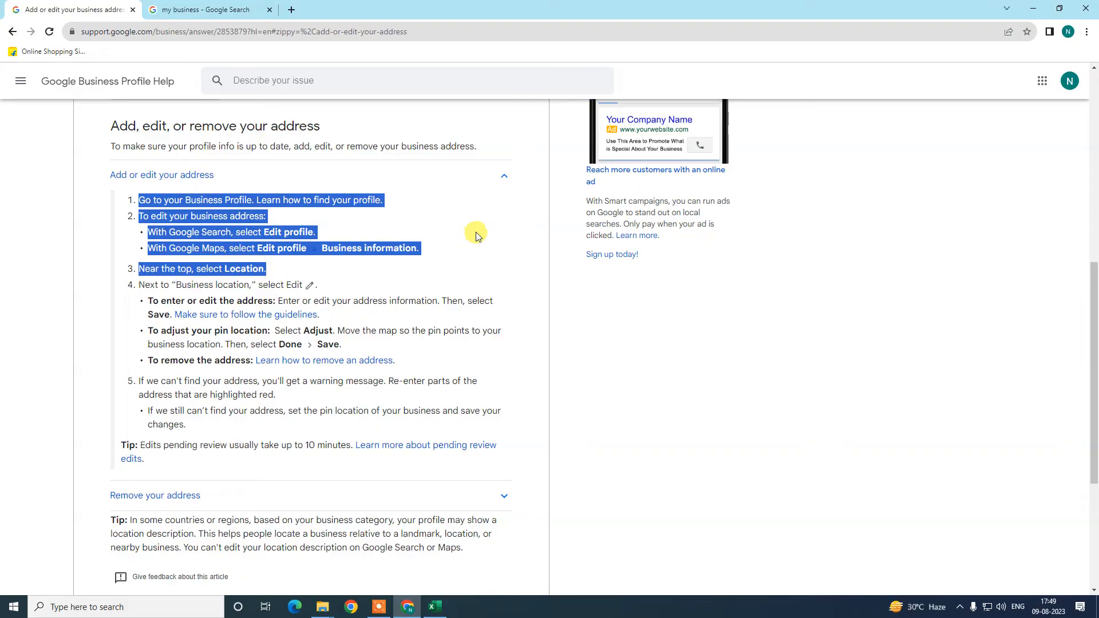
scroll("down", 3)
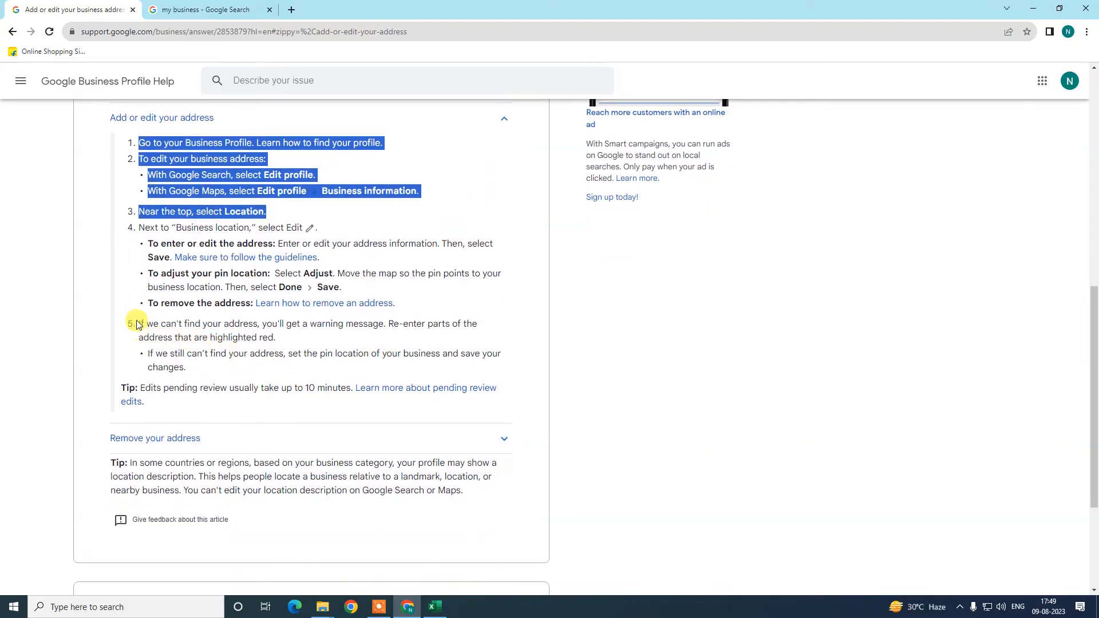
scroll("up", 3)
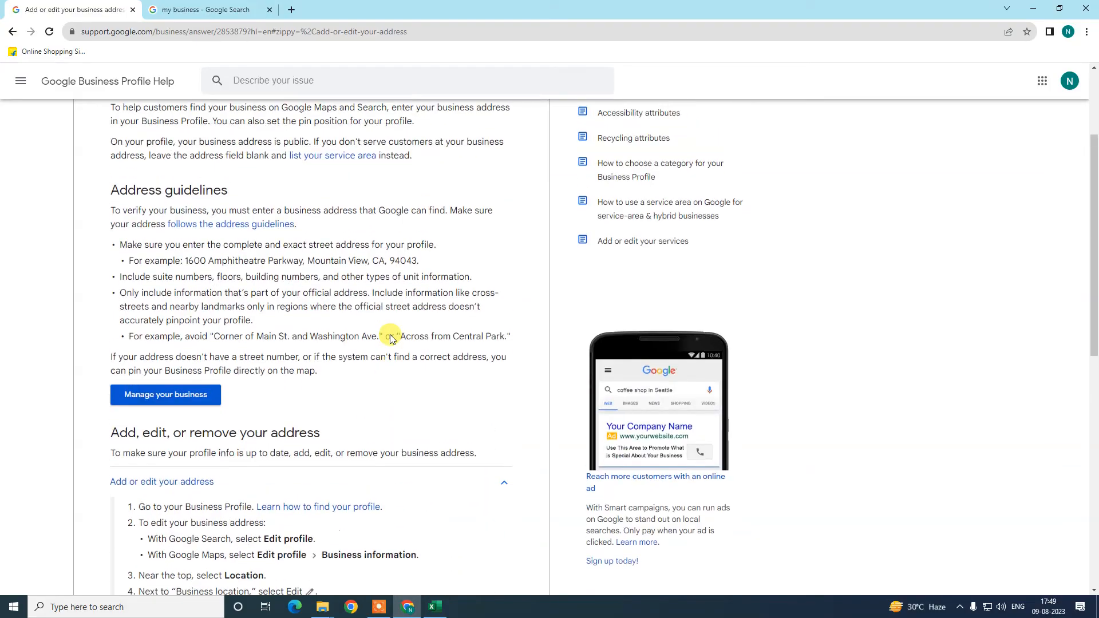
scroll("up", 3)
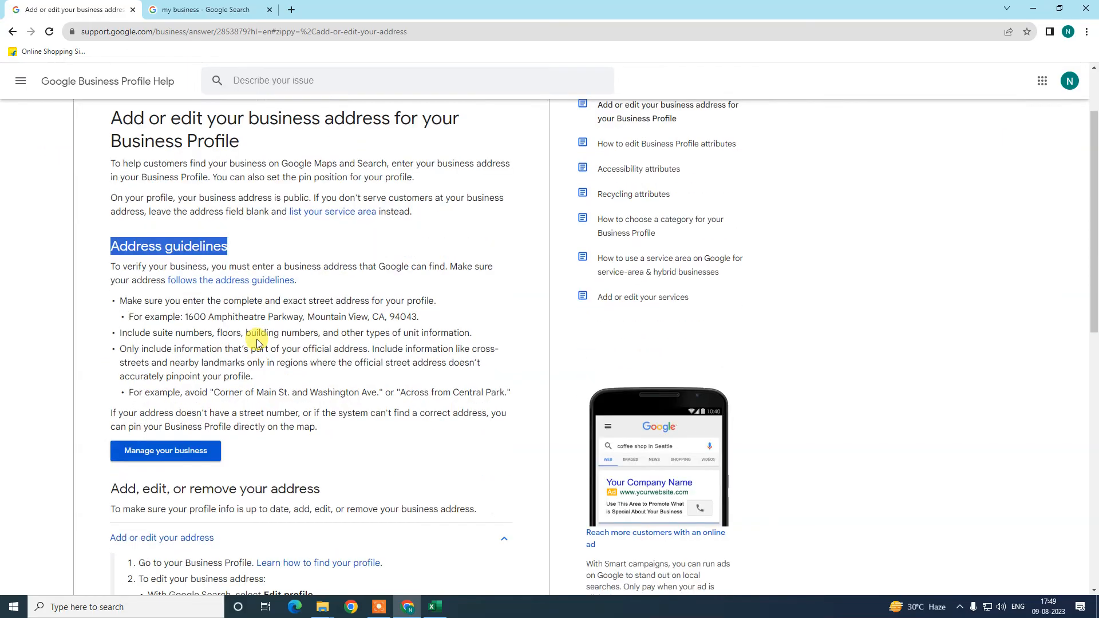
scroll("down", 3)
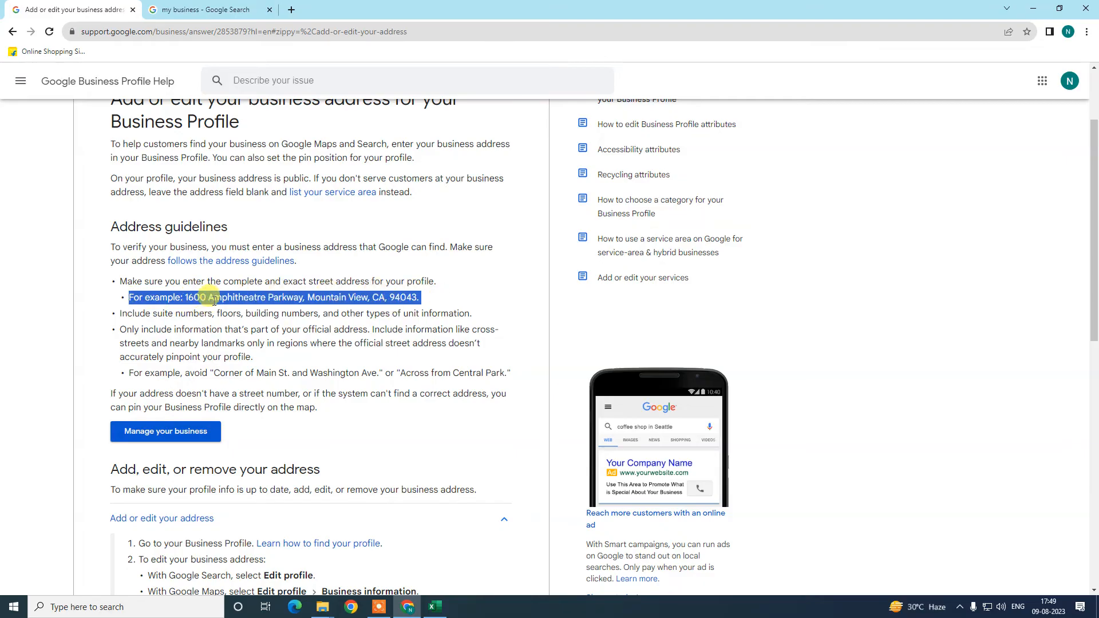
scroll("down", 3)
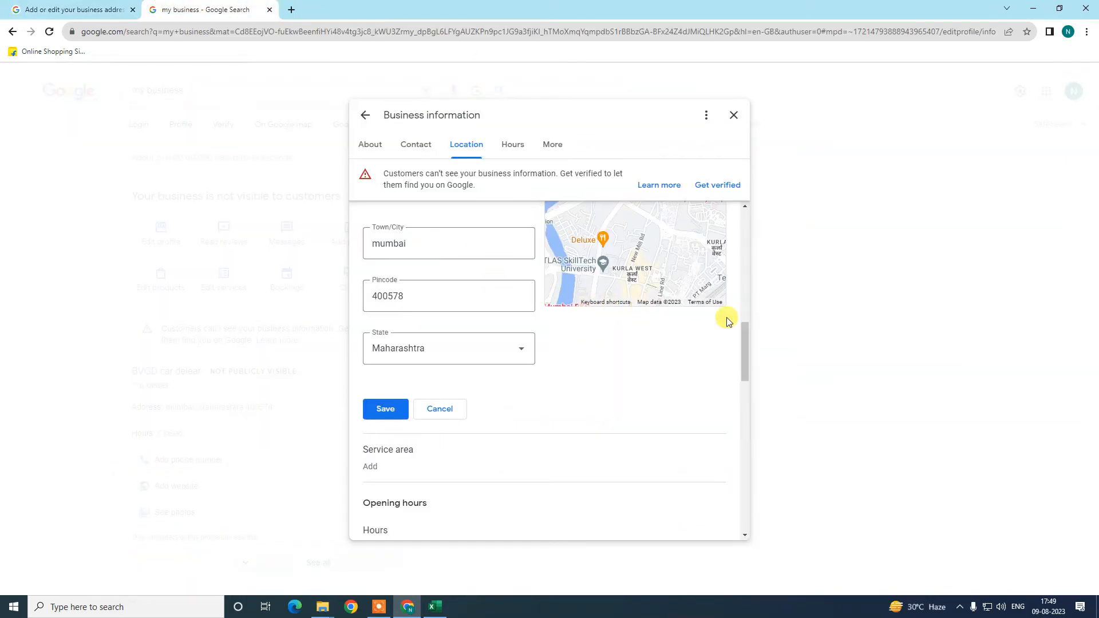
scroll("up", 3)
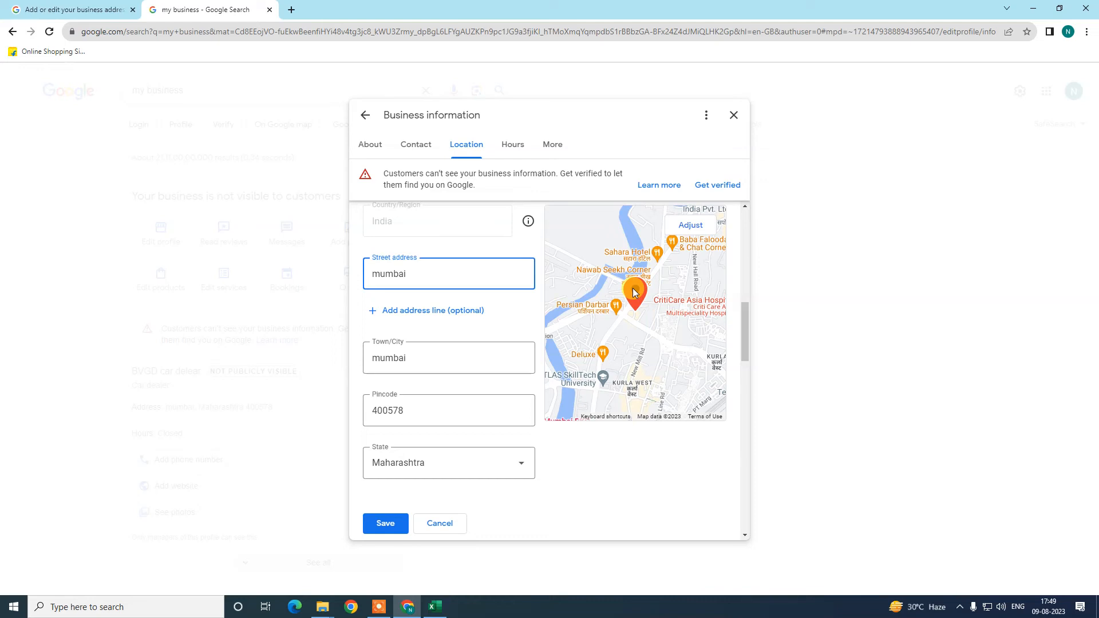
scroll("up", 3)
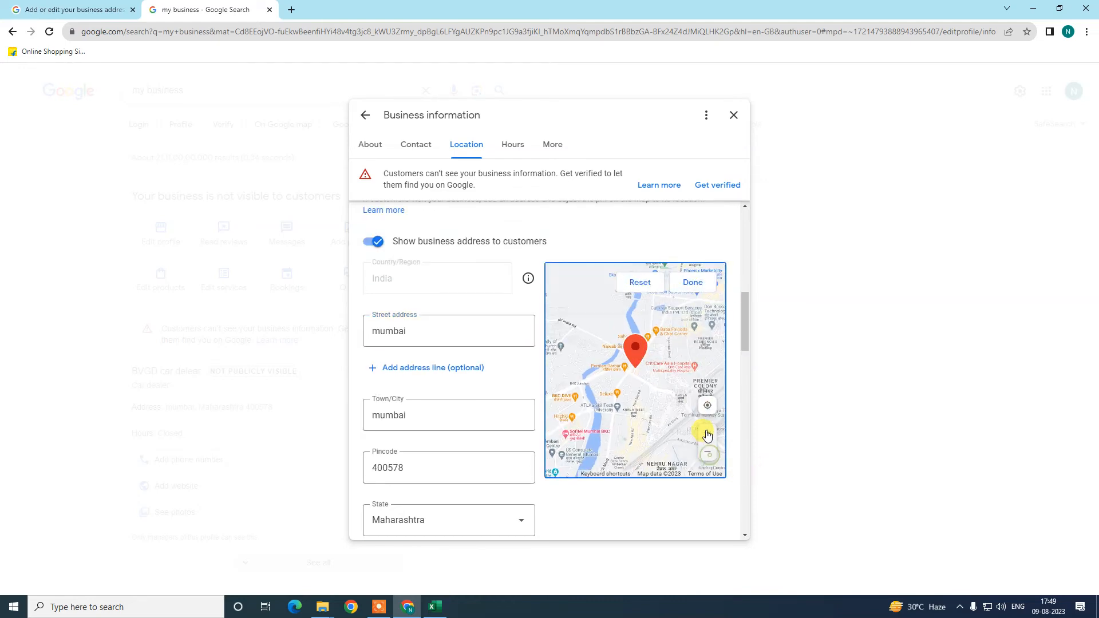
- Zoom the map in tightly around the pin near Shastri Nagar Rd
left_click(707, 434)
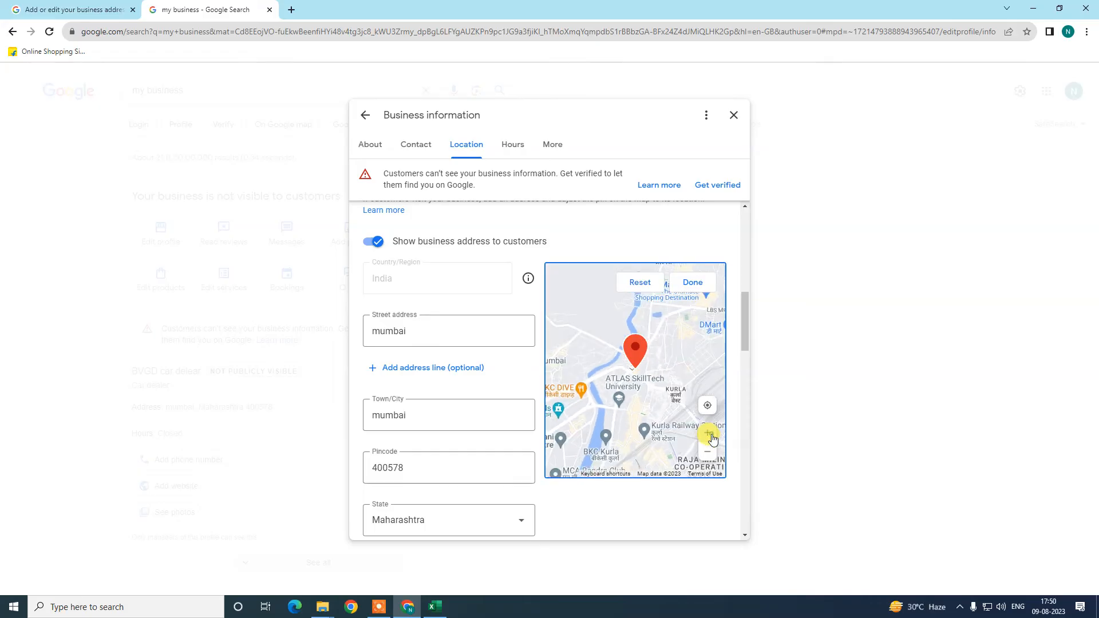
left_click(706, 431)
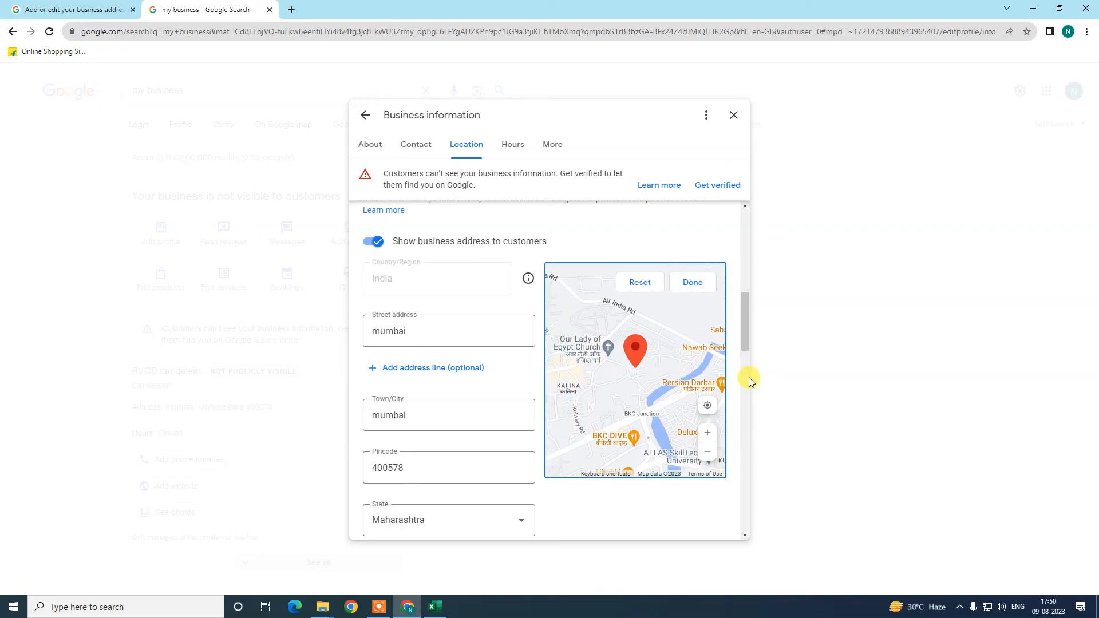
left_click(707, 433)
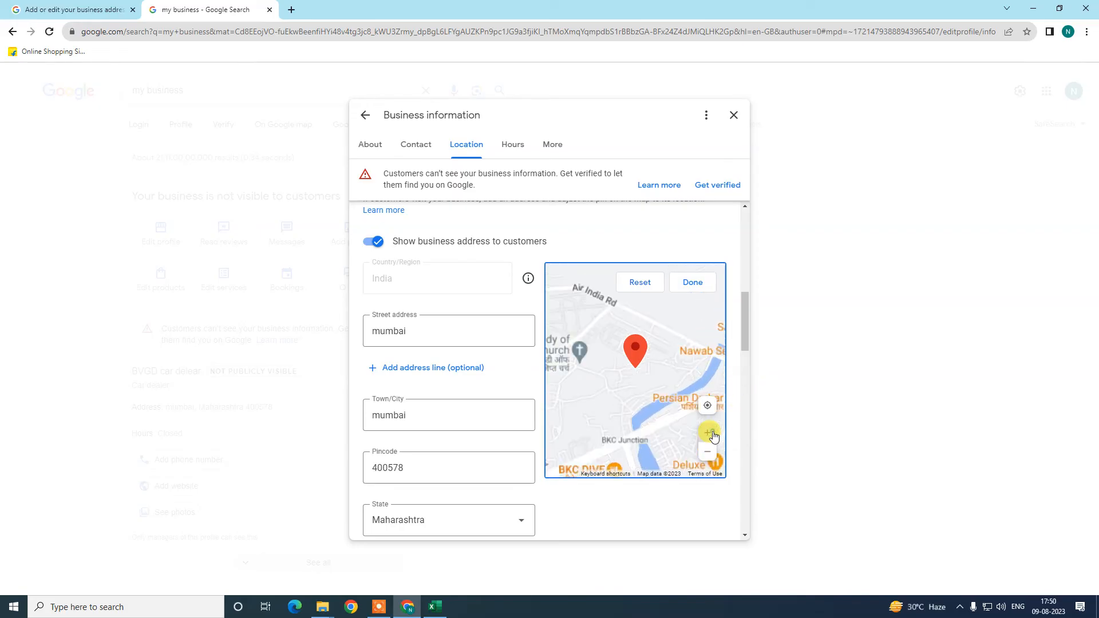
left_click(707, 432)
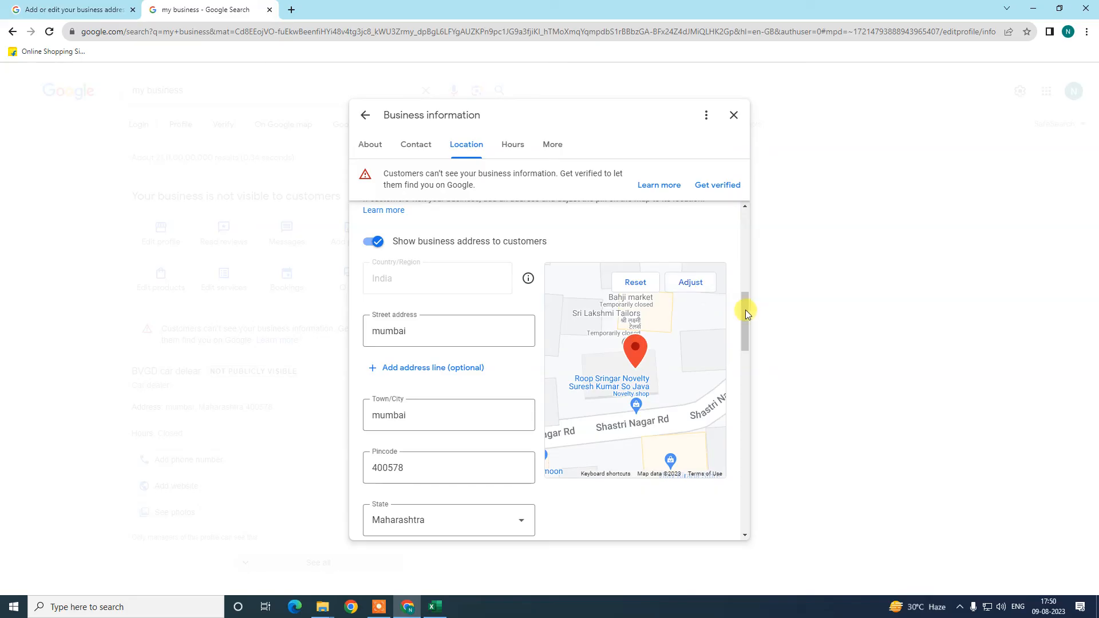
mouse_move(632, 393)
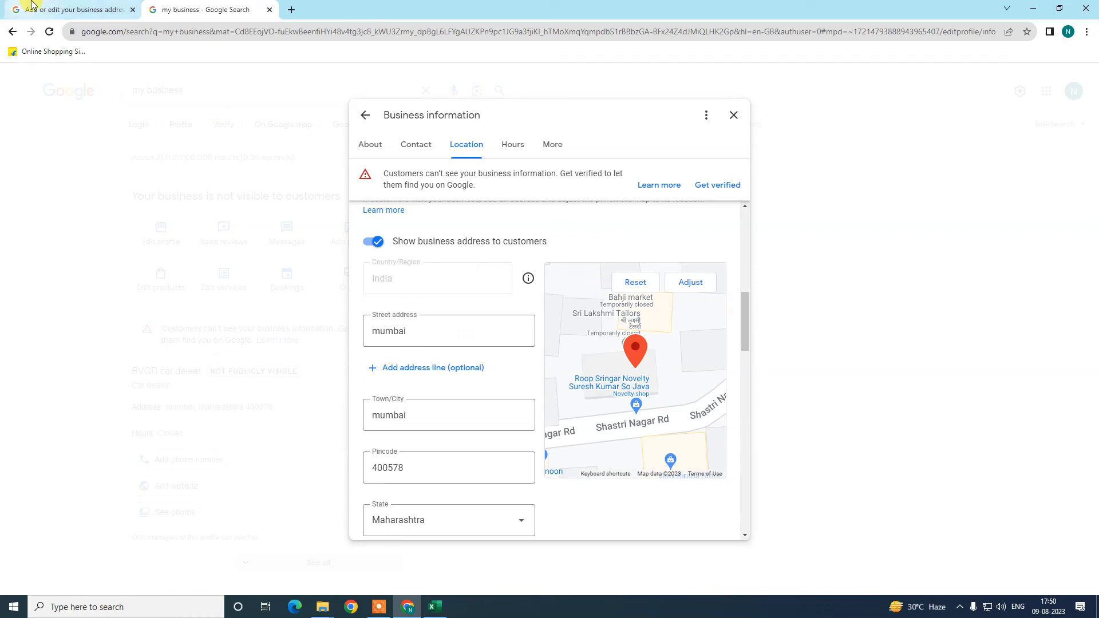
mouse_move(776, 351)
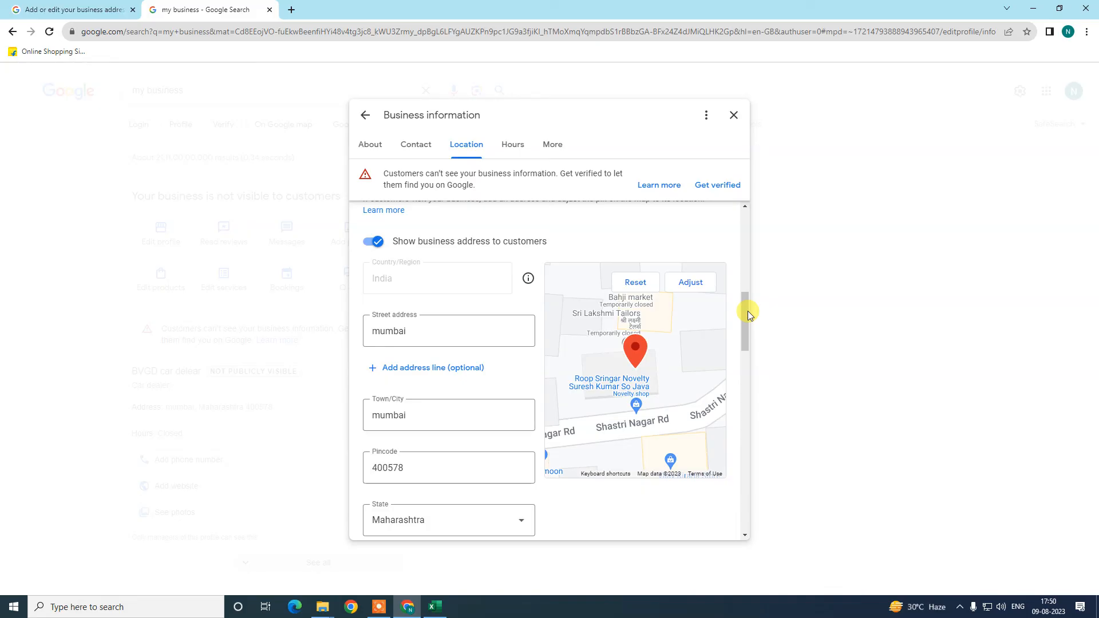
mouse_move(266, 207)
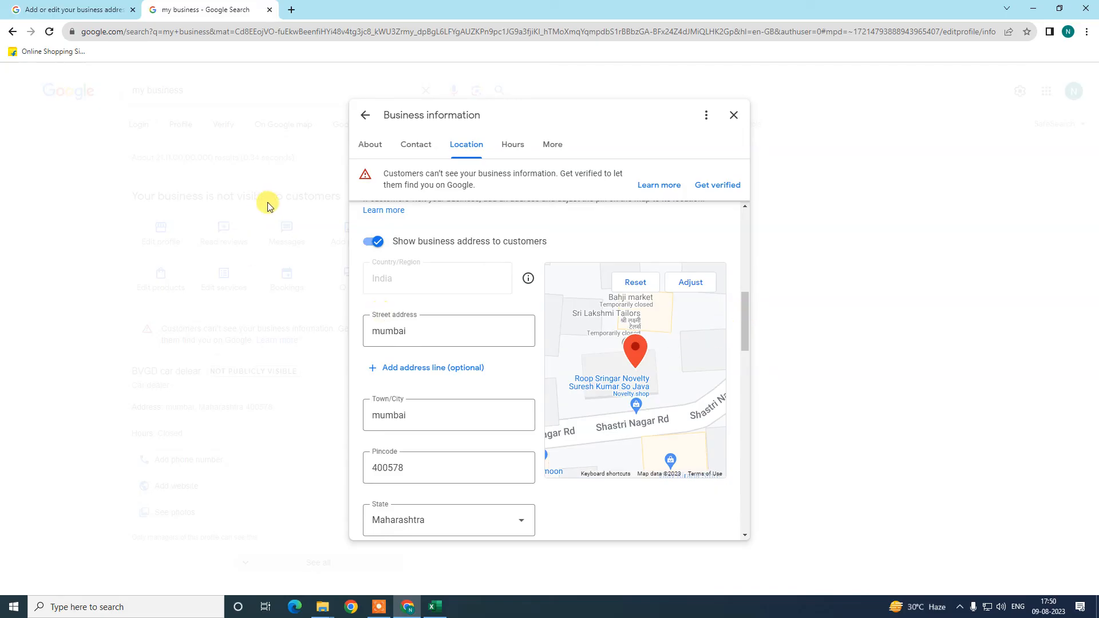